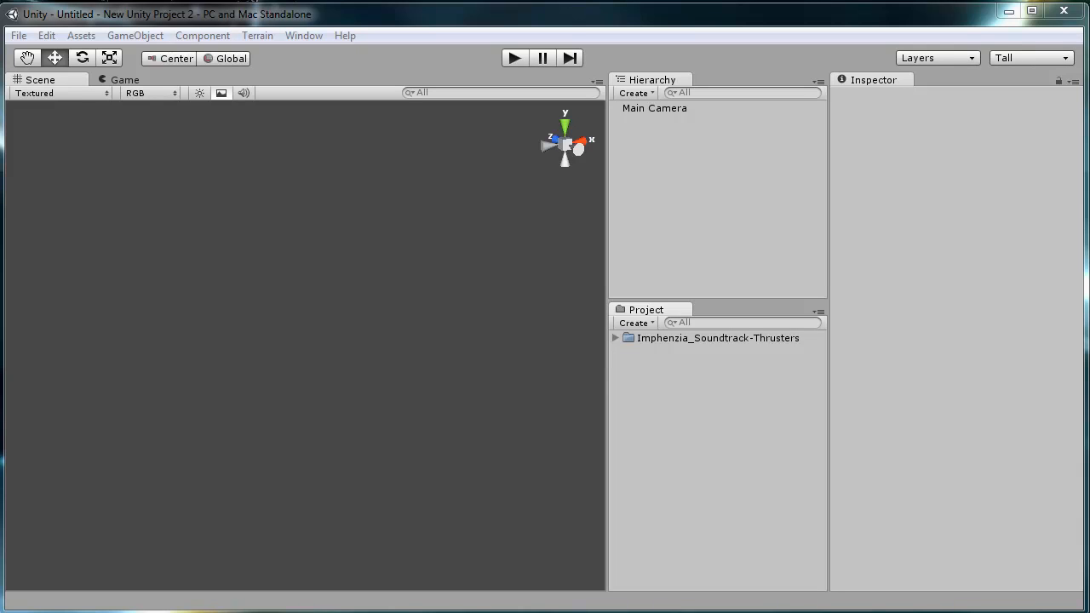
mouse_move(736, 368)
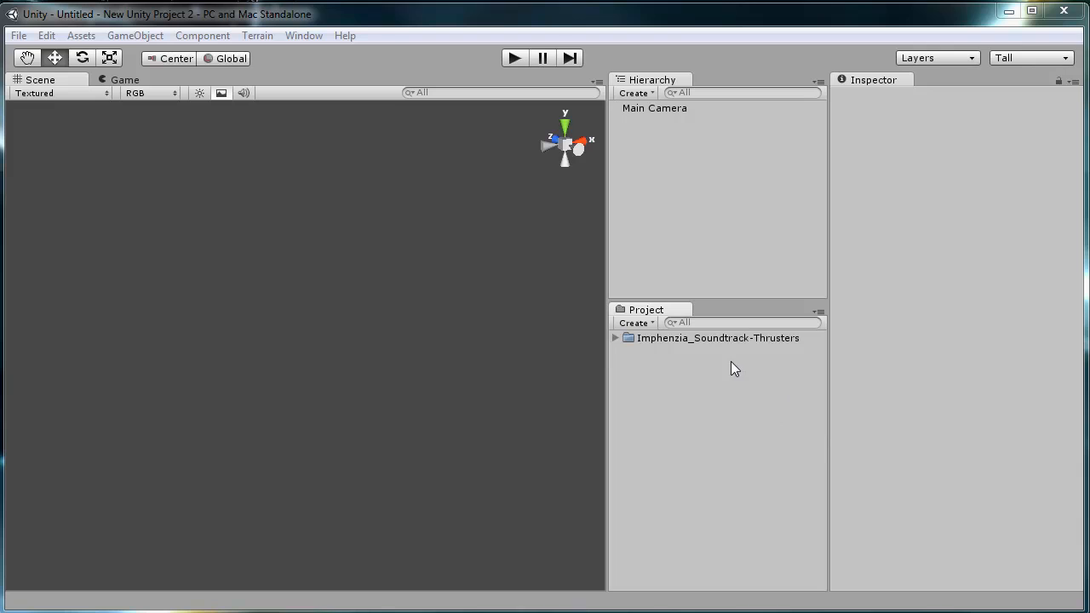
mouse_move(752, 370)
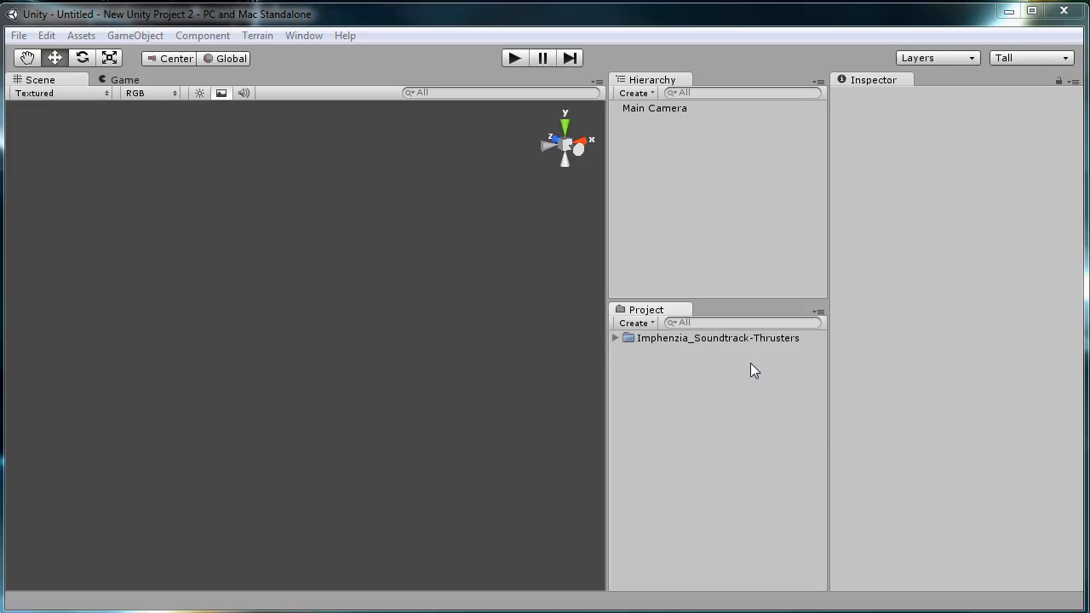
mouse_move(738, 368)
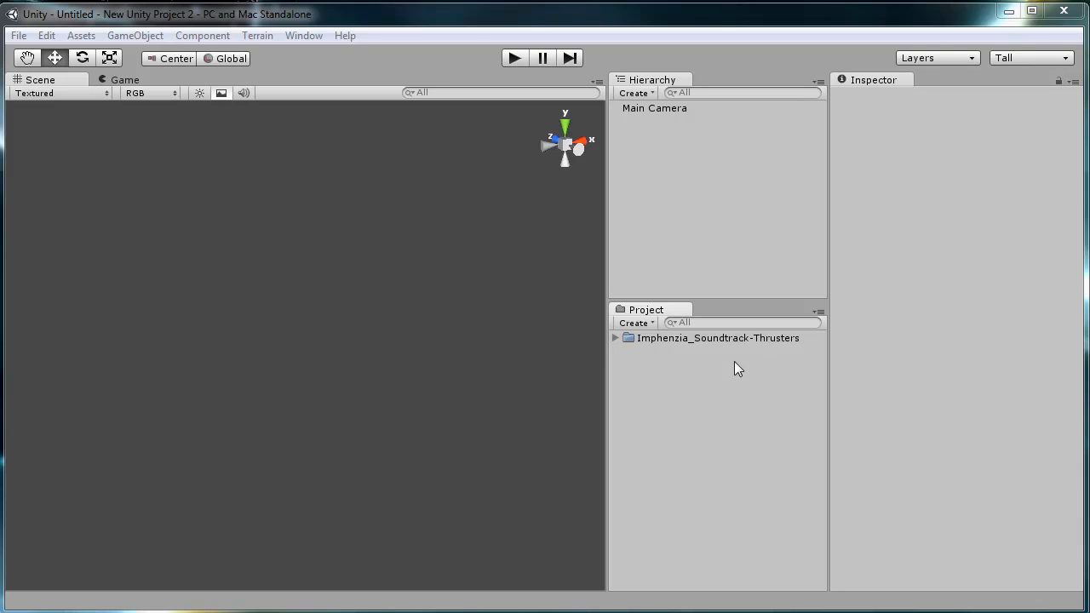
mouse_move(702, 340)
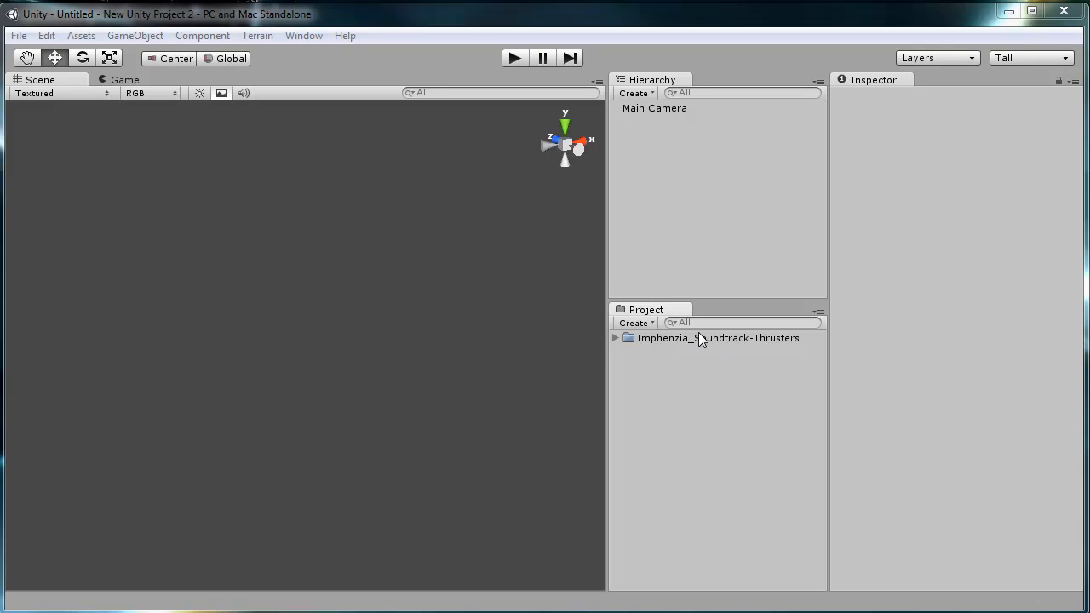
mouse_move(734, 350)
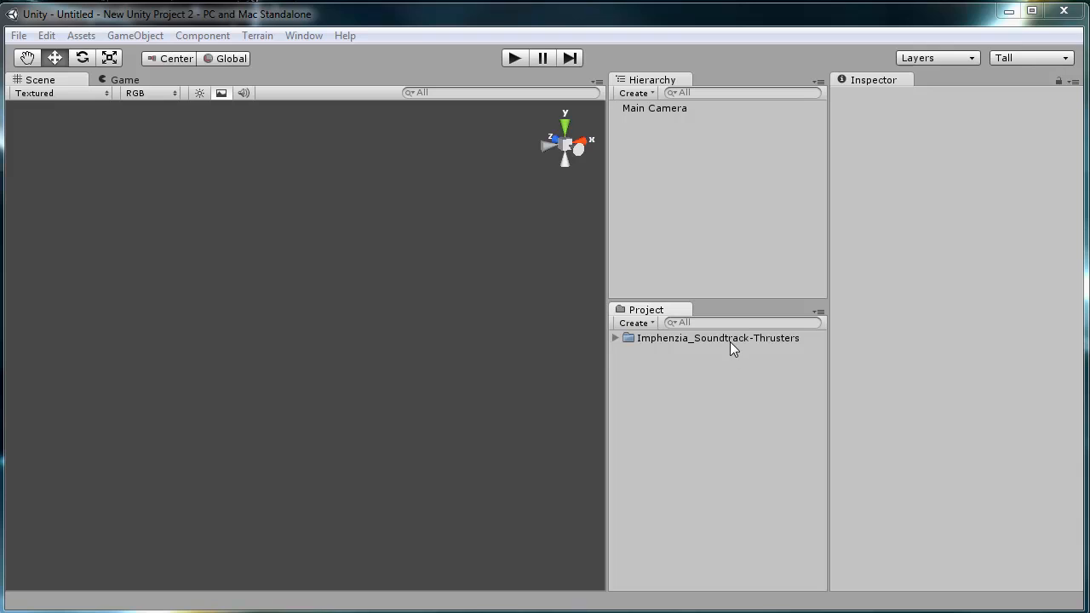
mouse_move(703, 351)
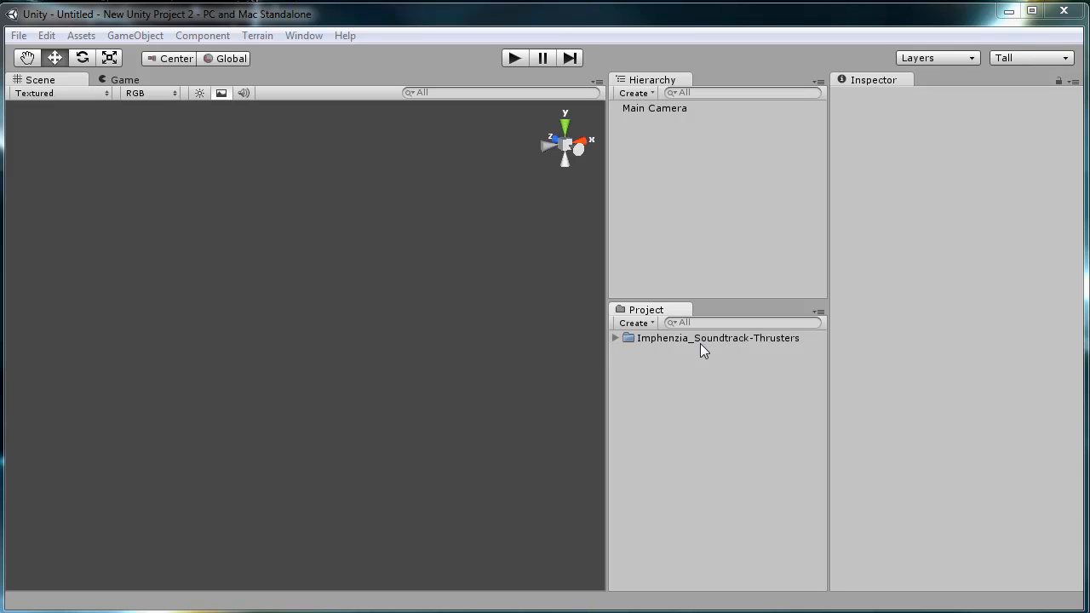
mouse_move(736, 358)
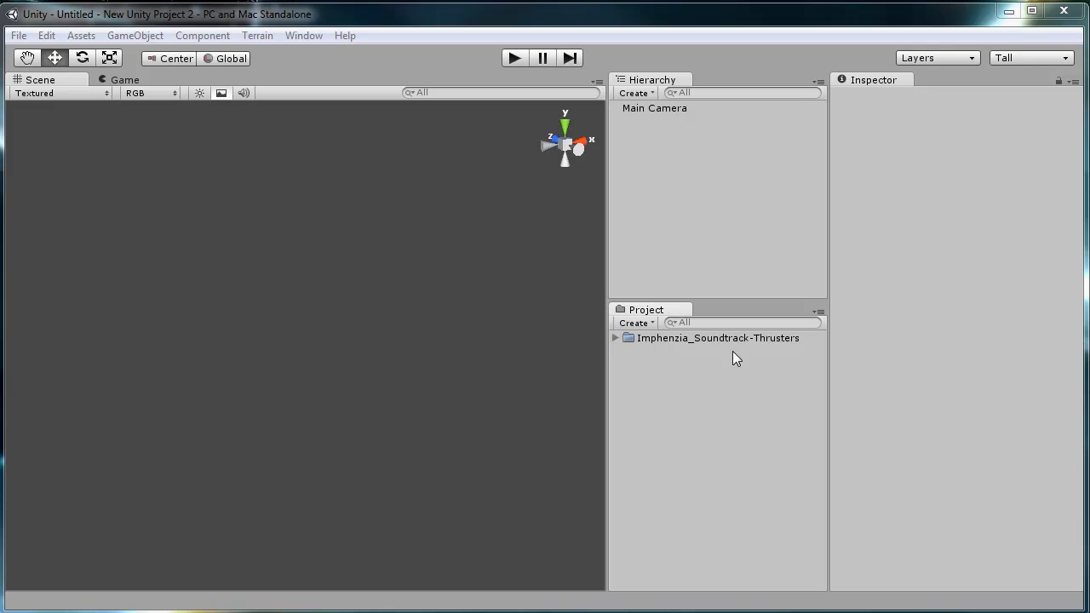
mouse_move(753, 353)
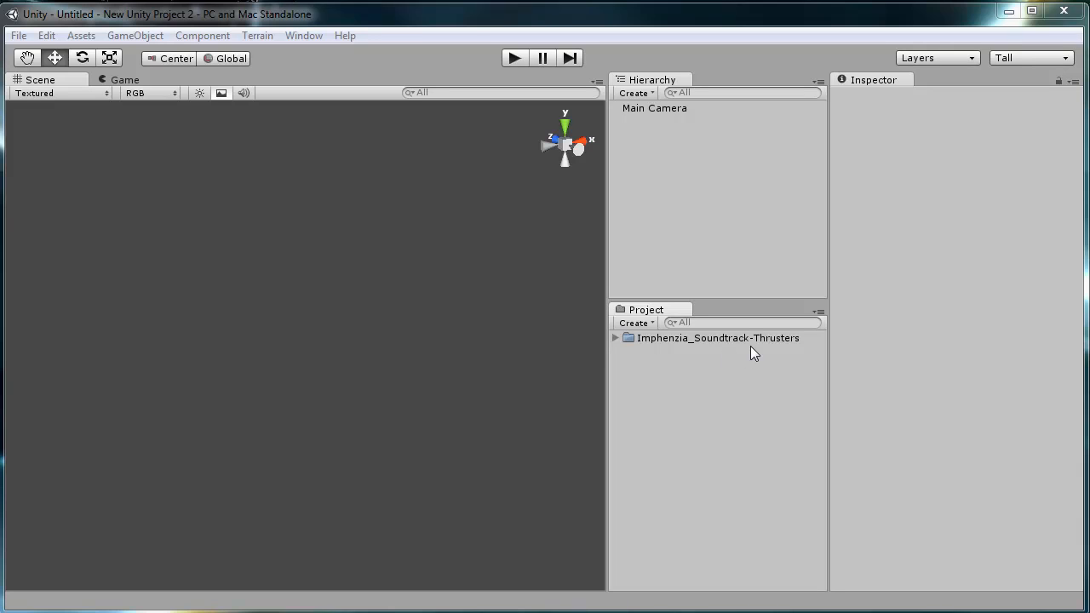
mouse_move(729, 359)
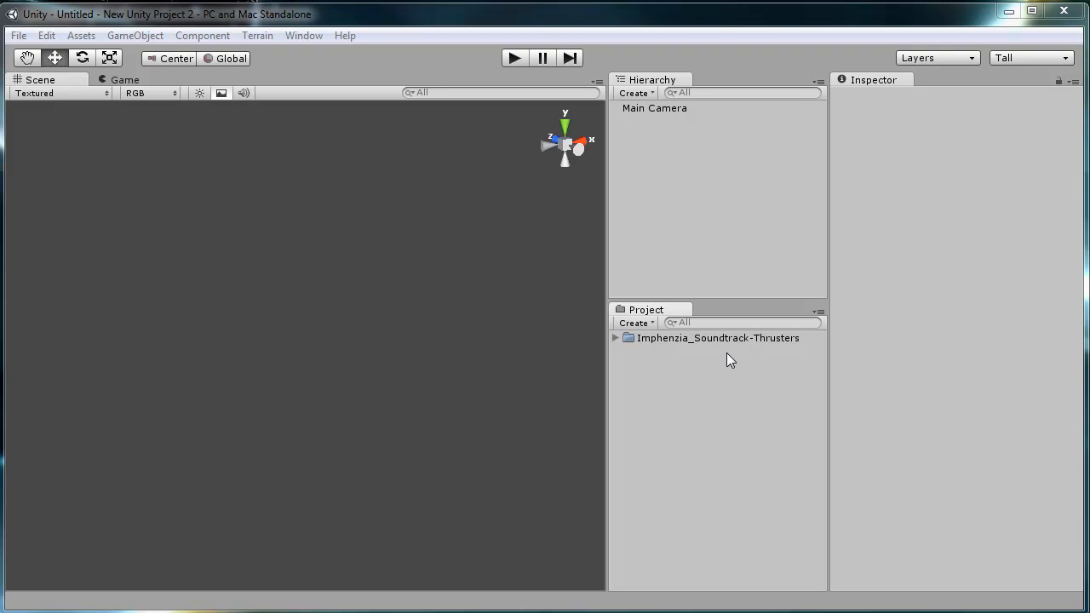
mouse_move(700, 360)
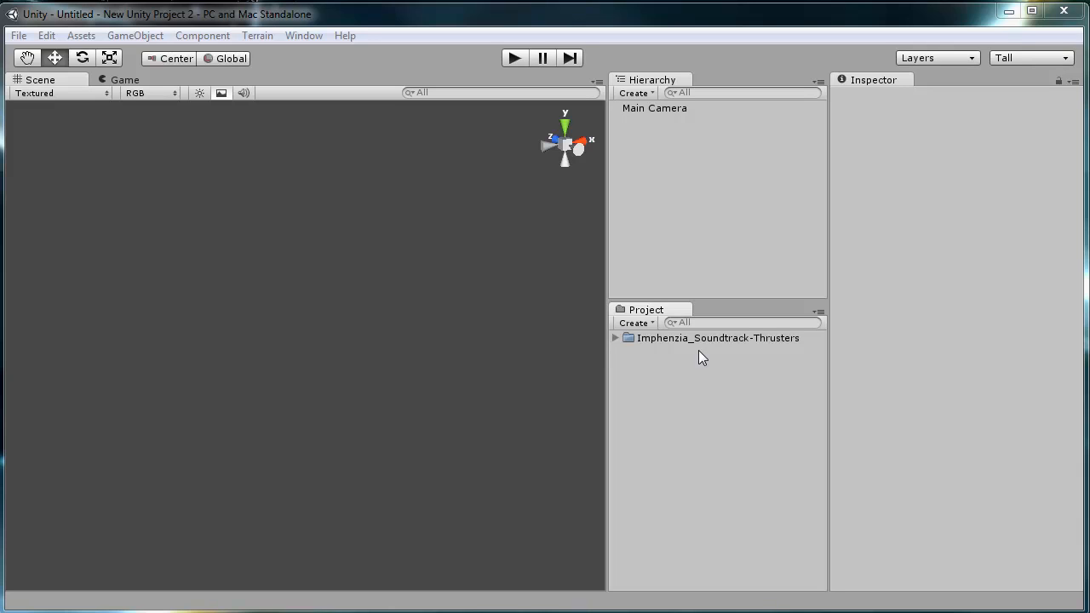
mouse_move(722, 359)
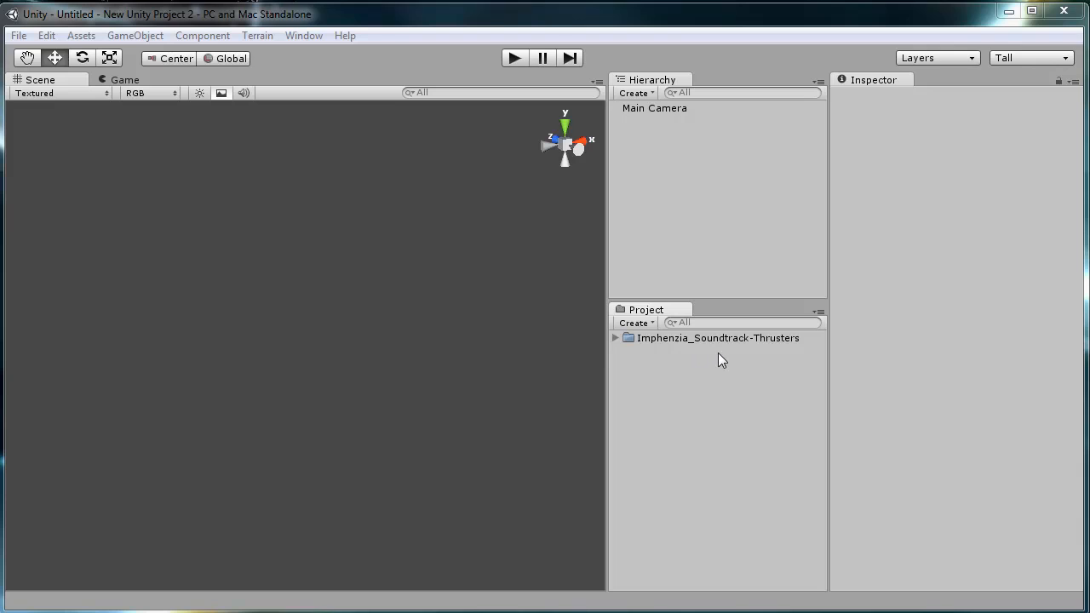
mouse_move(776, 349)
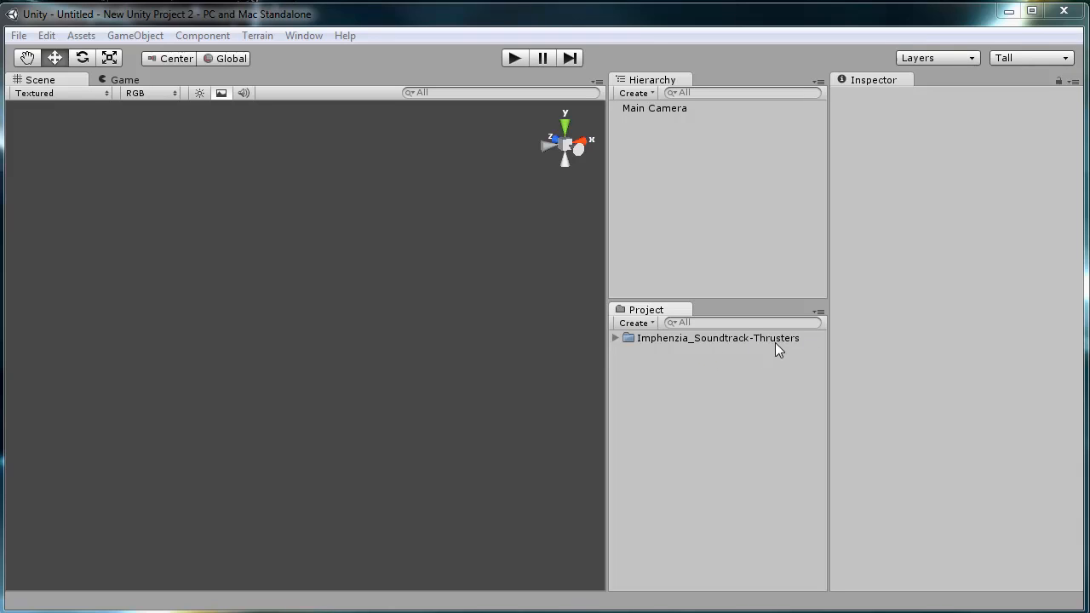
Step: Expand Imphenzia_Soundtrack-Thrusters, Thrusters and Prefabs, peeking at Prefab_Thruster_1's children
click(615, 338)
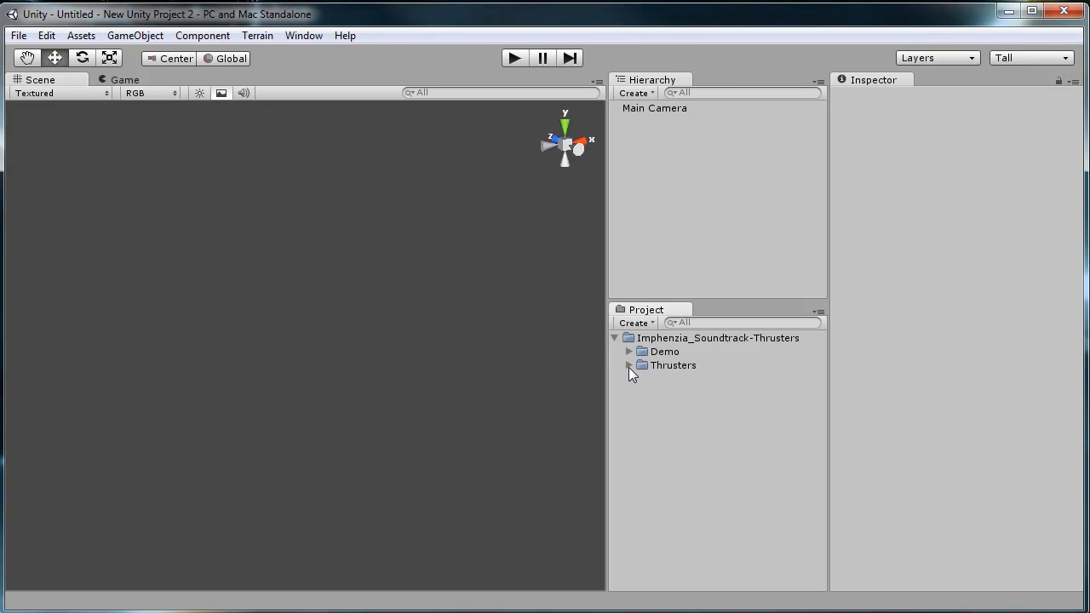
click(630, 364)
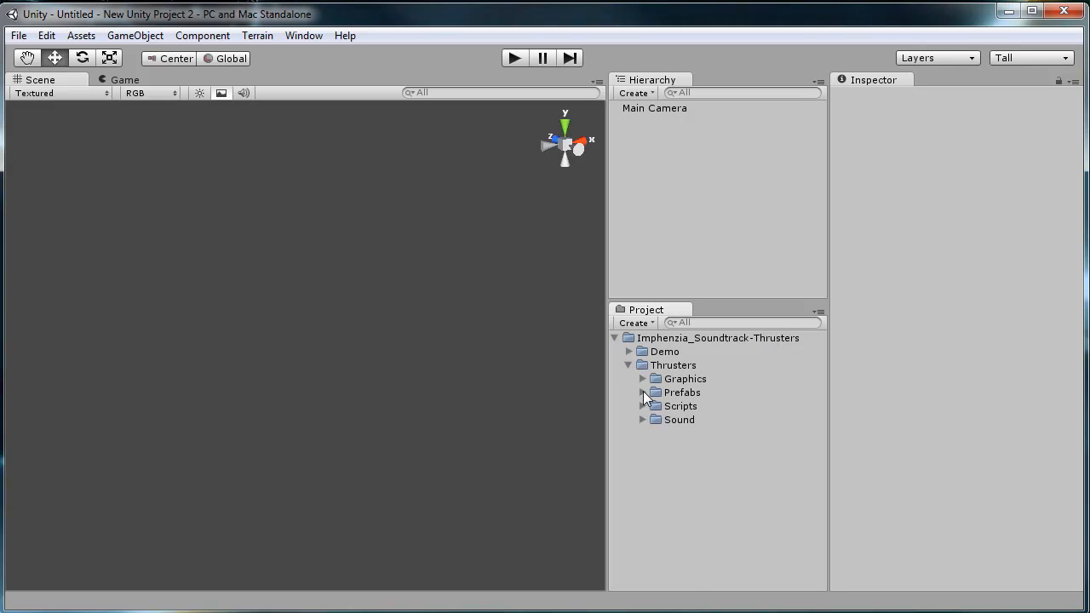
click(644, 392)
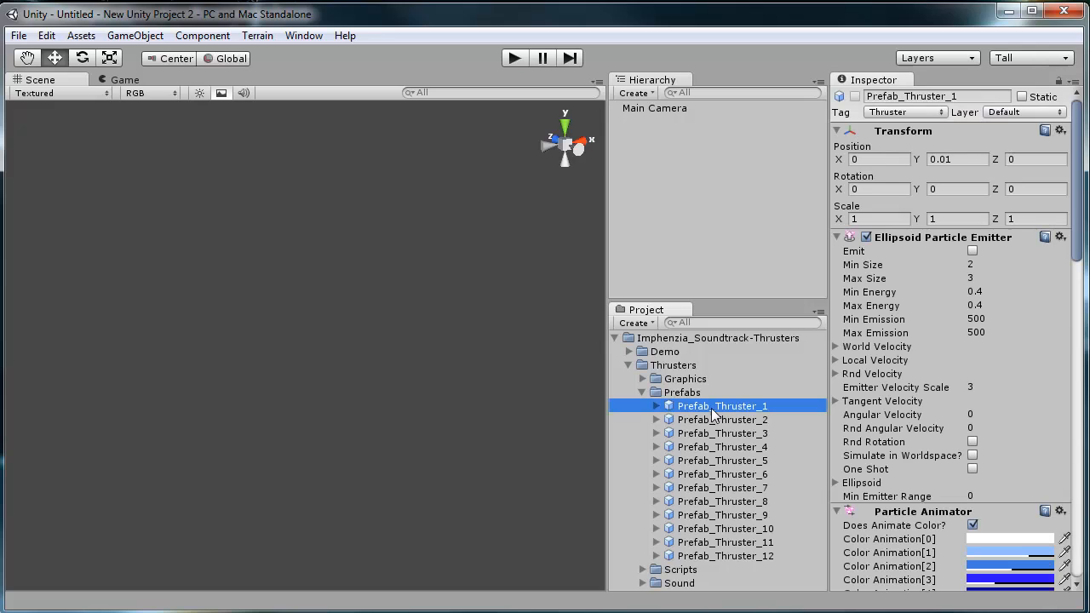
click(655, 406)
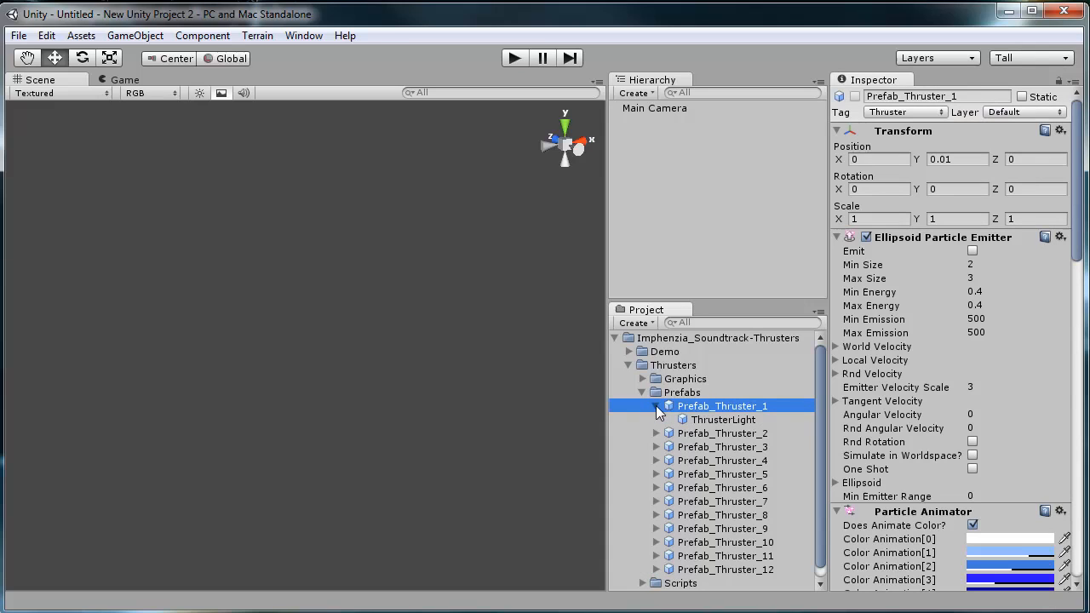
mouse_move(804, 426)
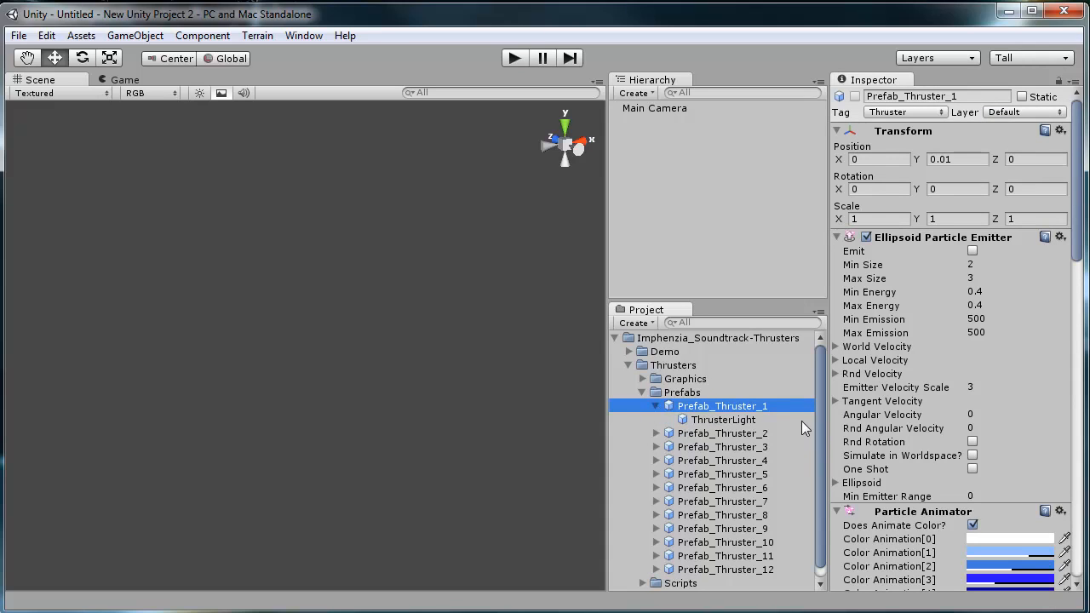
mouse_move(685, 424)
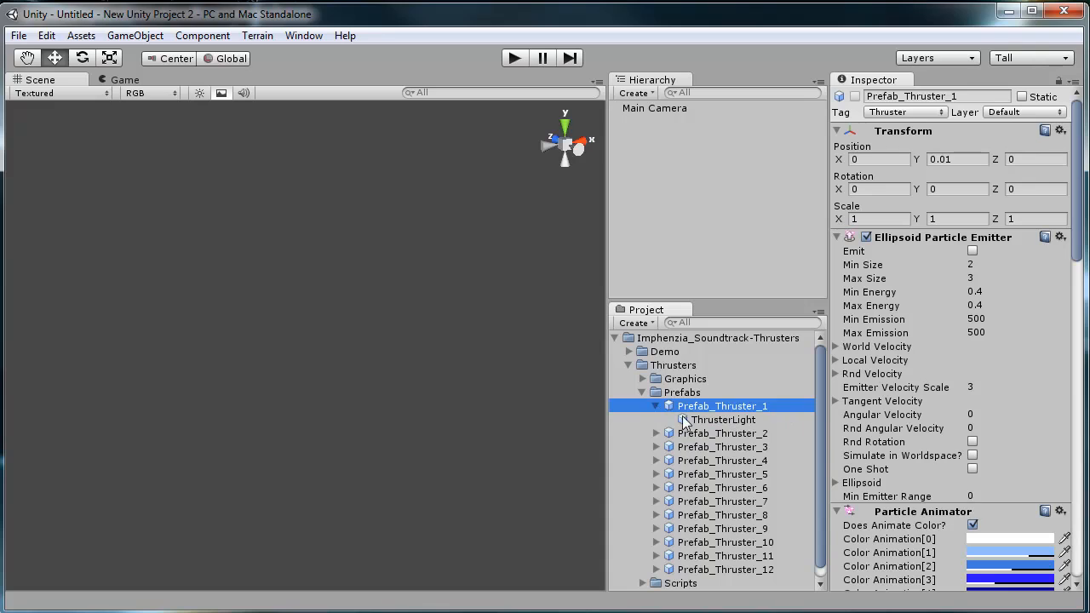
click(655, 406)
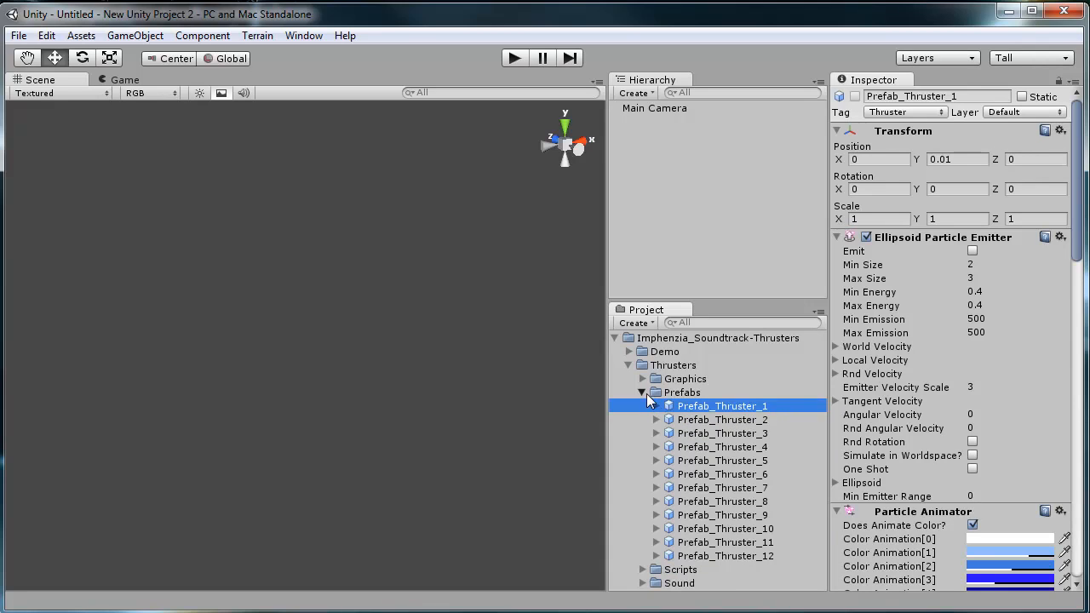
Step: Glance at the Scripts folder, then expand Demo to show Materials, Music, Rocket, Scene, Scripts, SpaceBox and Standard Assets
click(642, 391)
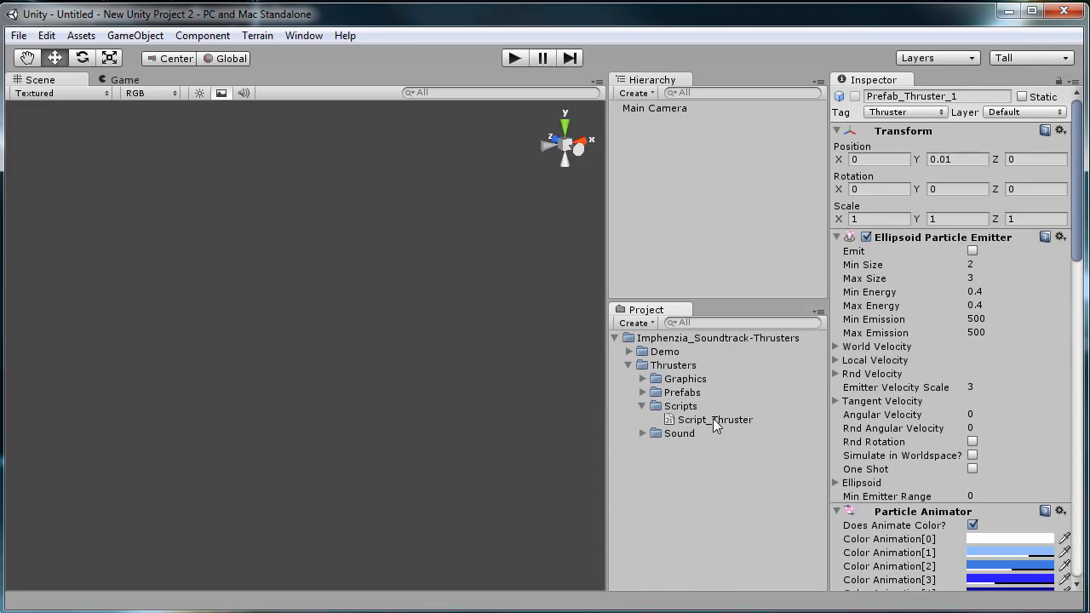
click(717, 419)
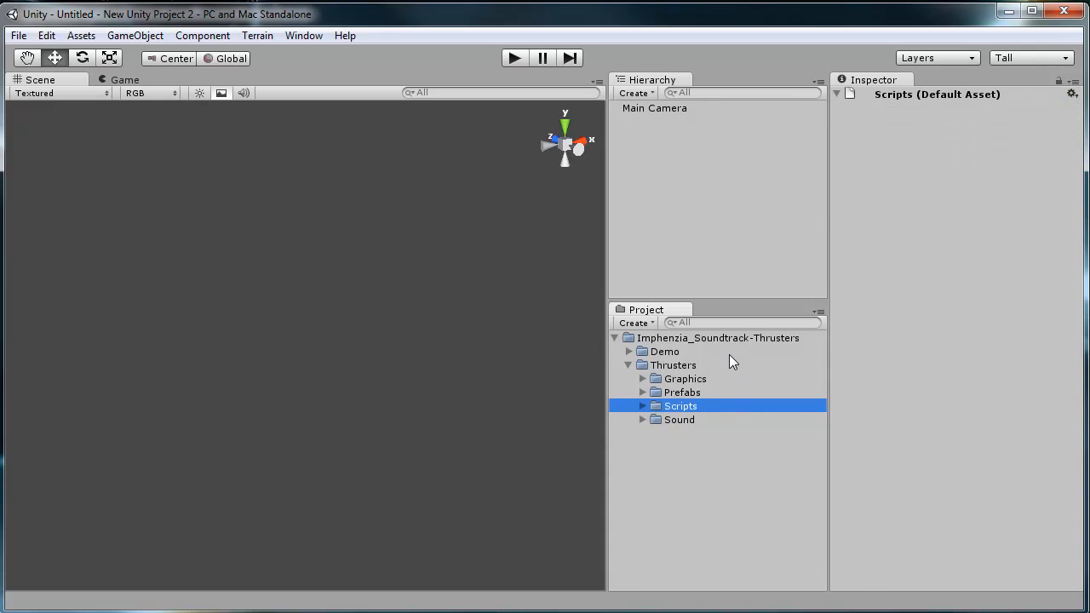
click(630, 351)
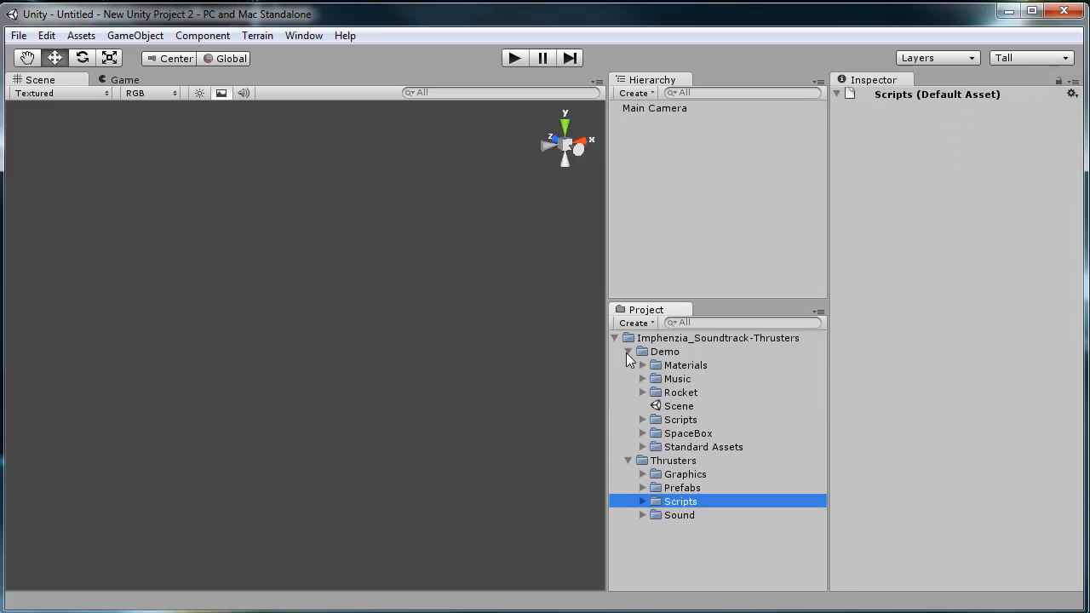
mouse_move(617, 479)
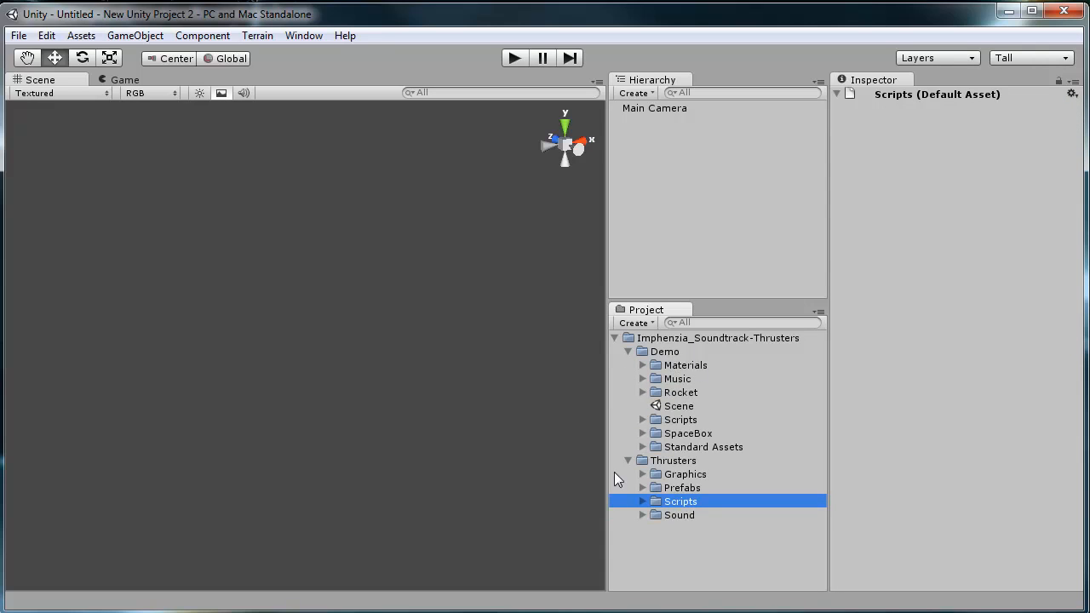
click(628, 460)
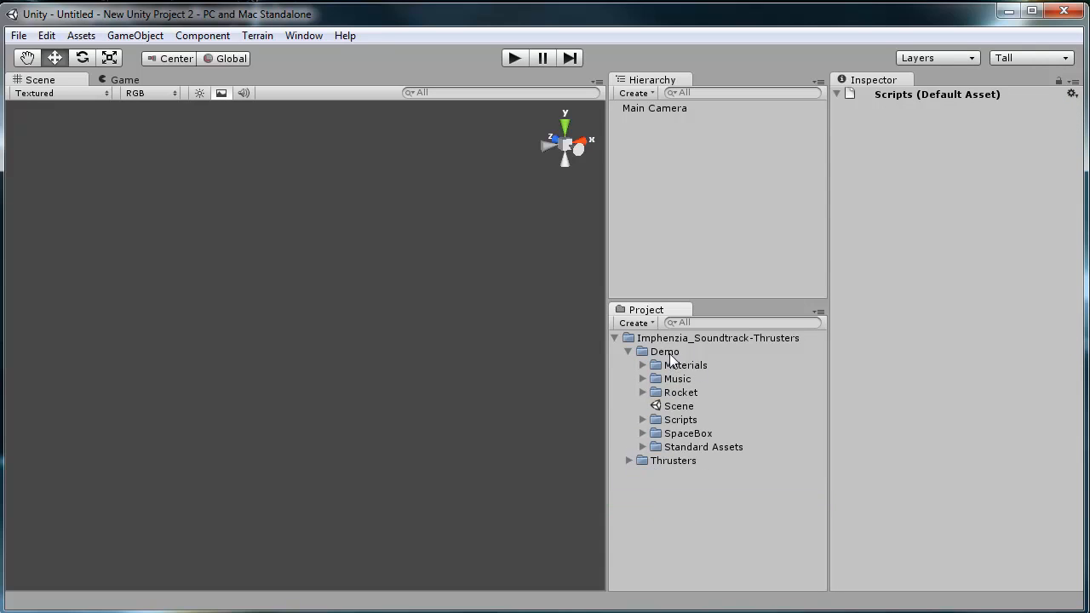
double_click(678, 405)
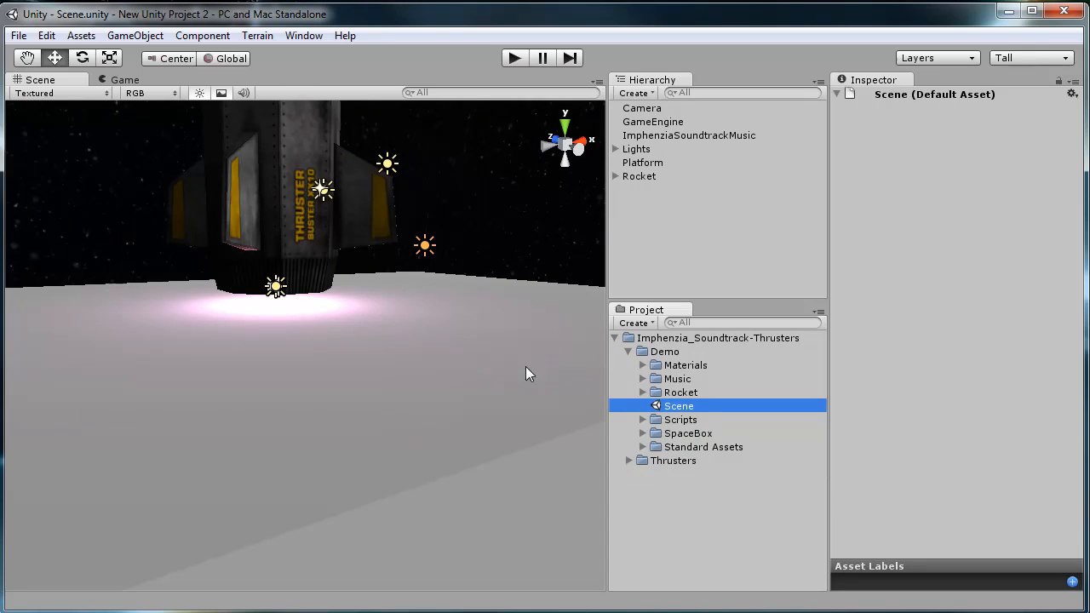
mouse_move(585, 332)
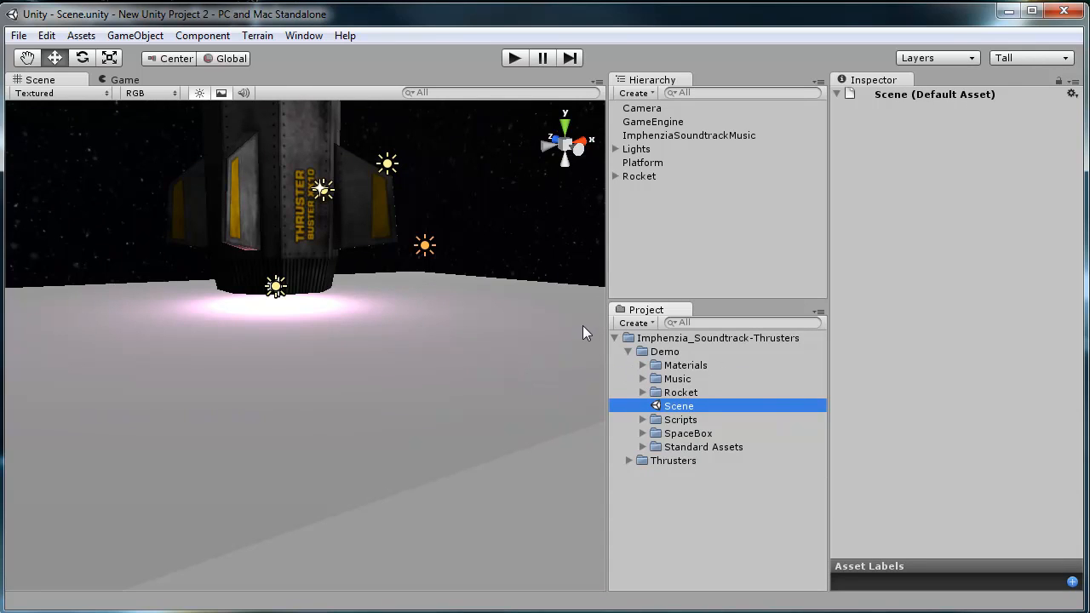
mouse_move(429, 248)
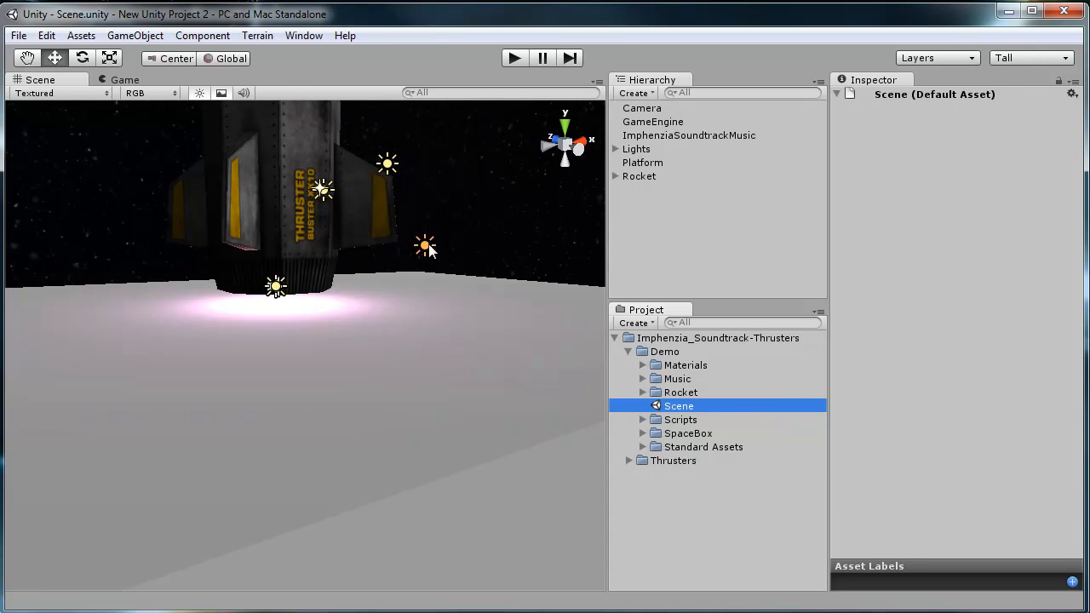
mouse_move(355, 239)
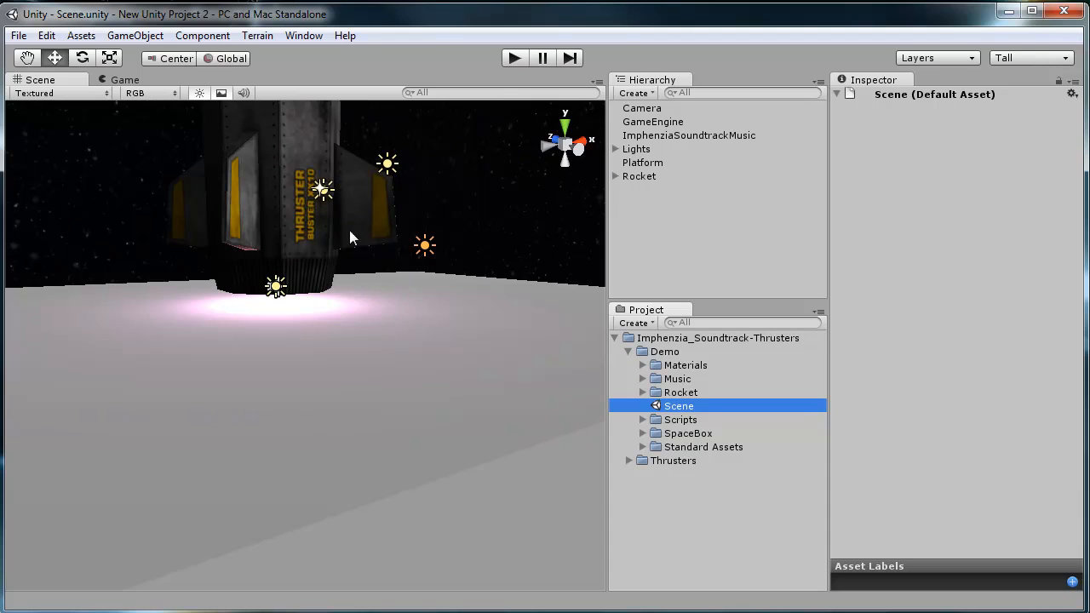
mouse_move(300, 196)
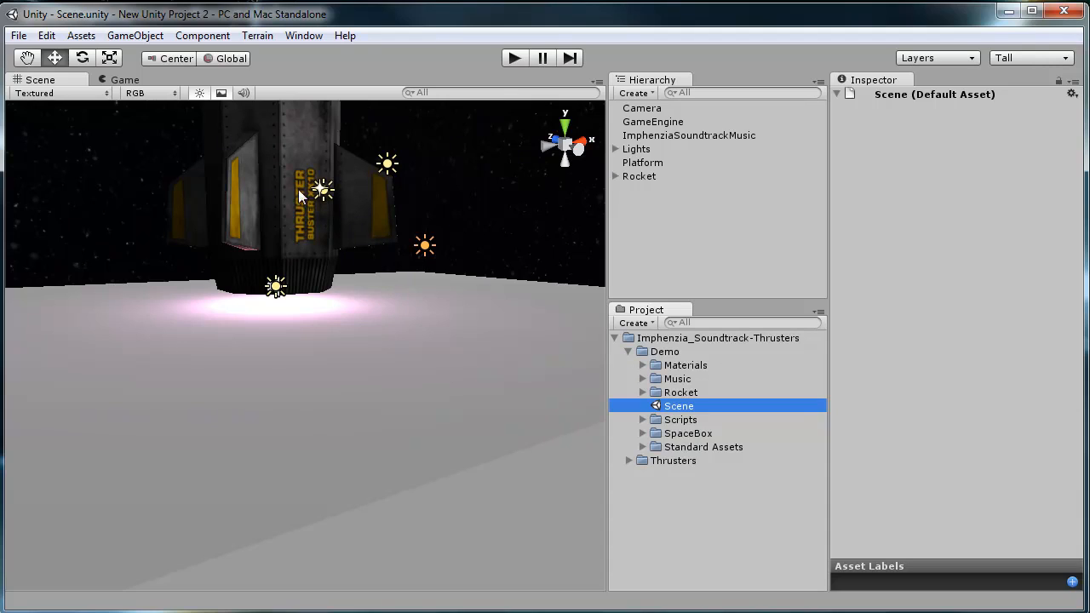
click(82, 34)
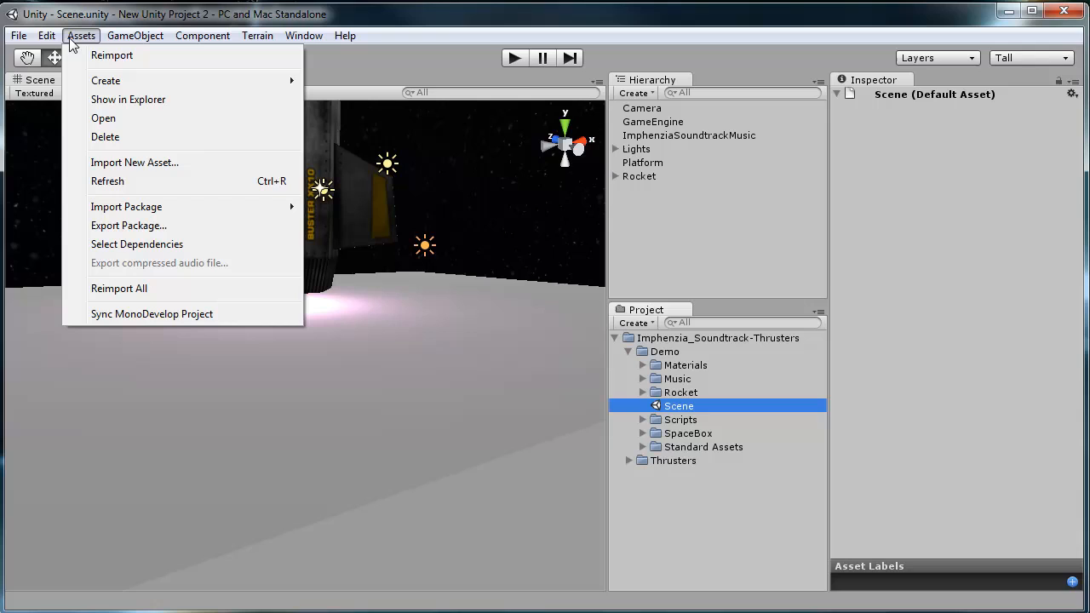
click(46, 34)
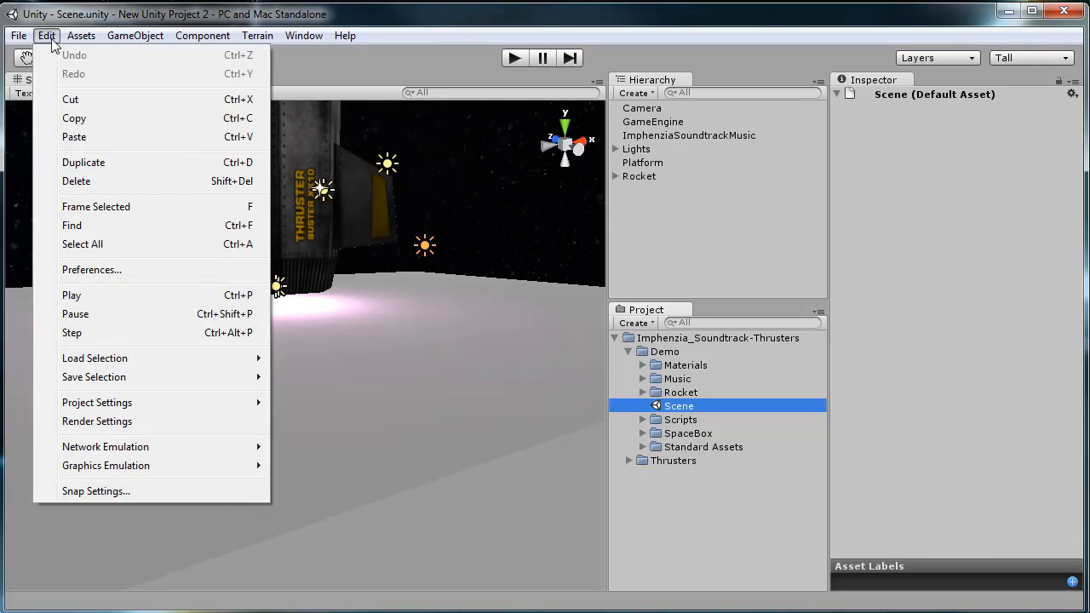
click(203, 34)
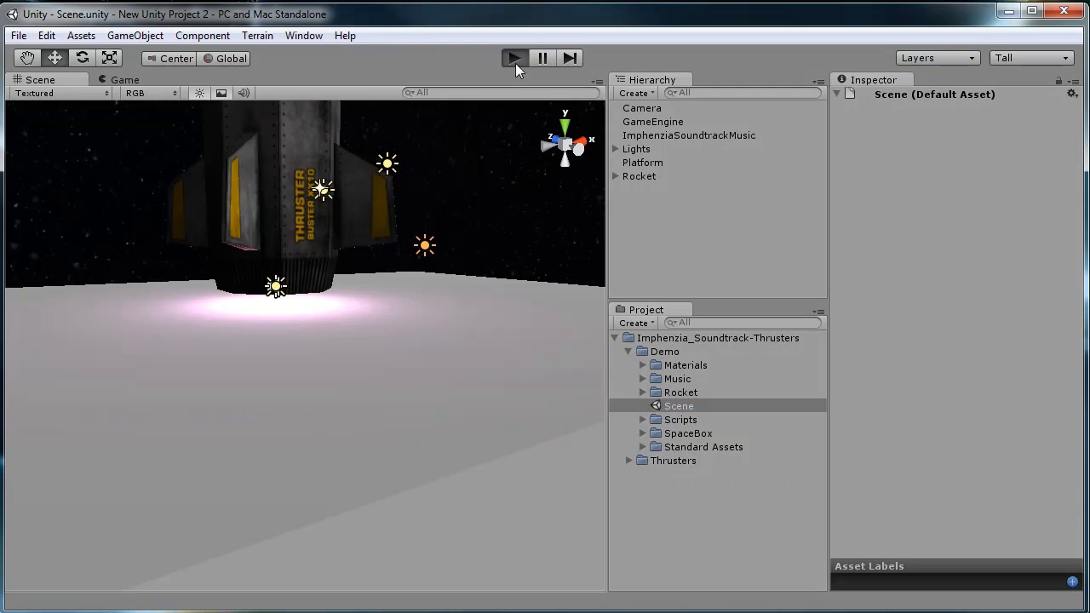
click(514, 58)
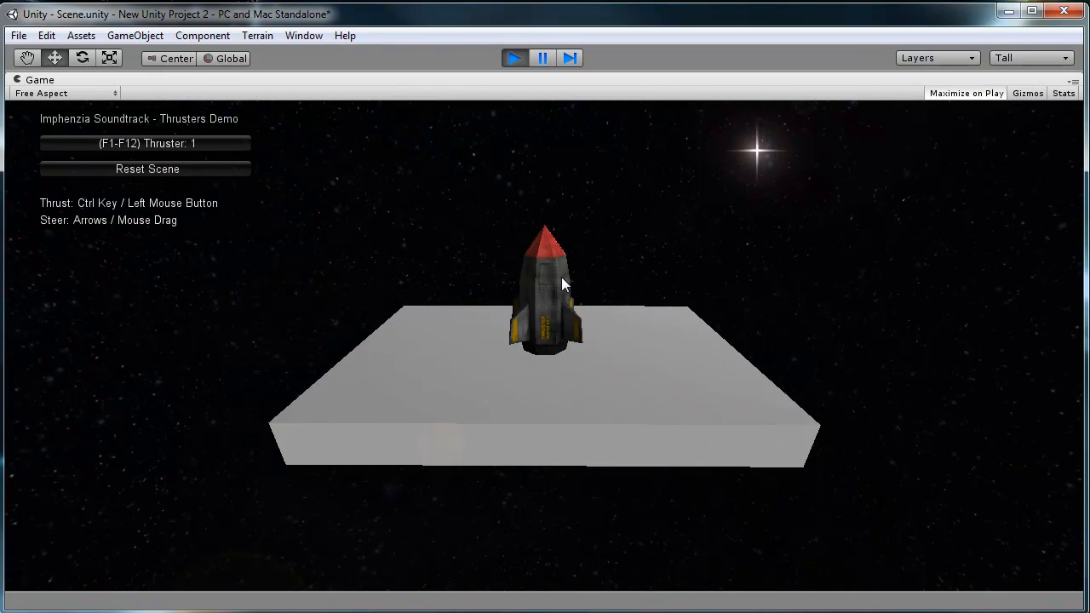
mouse_move(758, 269)
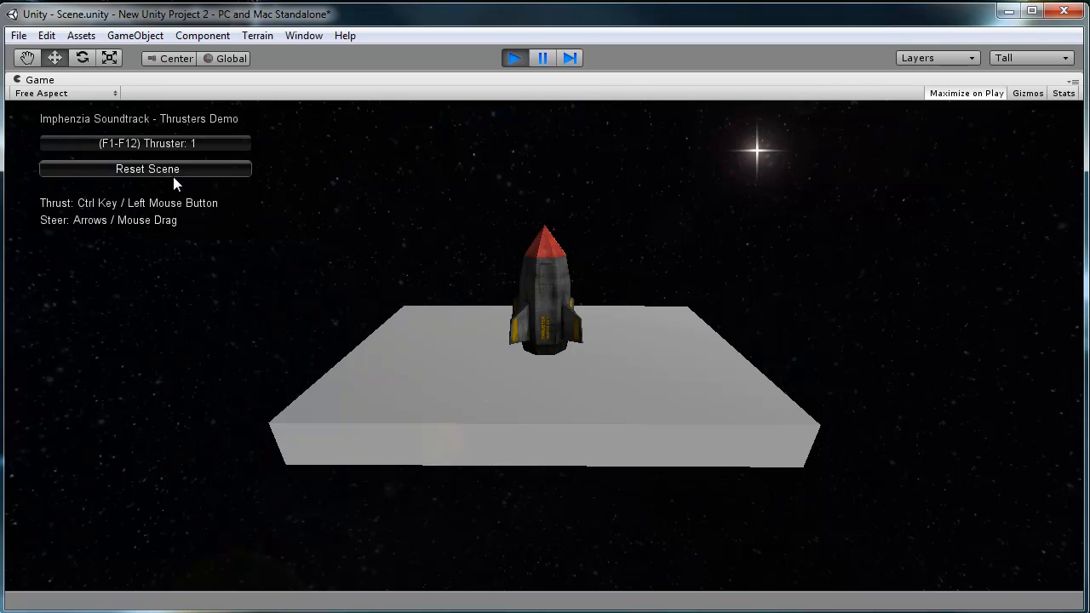
click(46, 34)
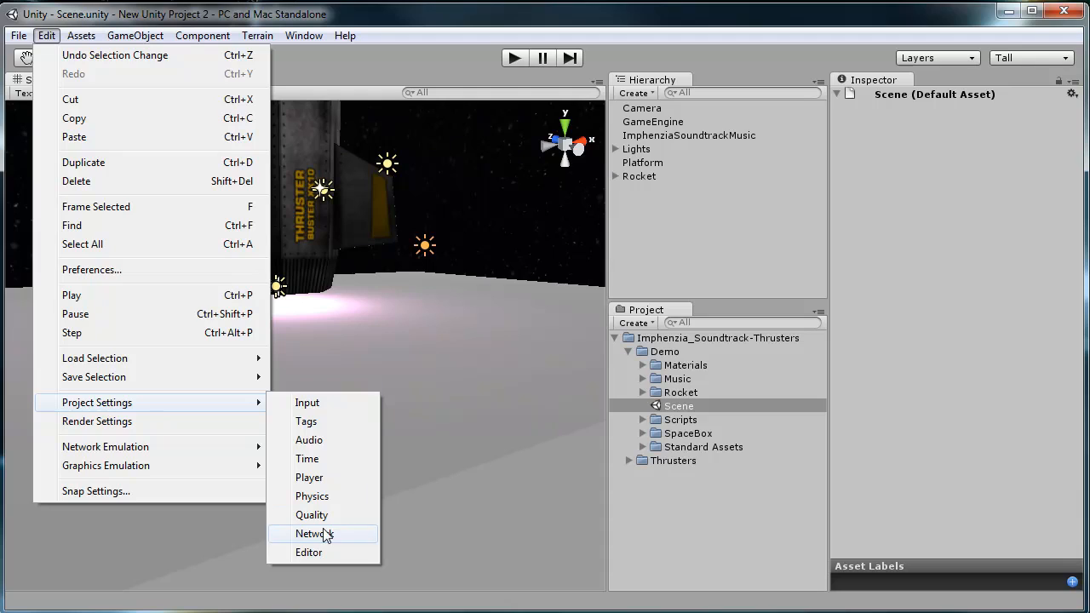
Step: Set Physics gravity Y to -2.81 in Project Settings and run the demo with the lower gravity
click(311, 496)
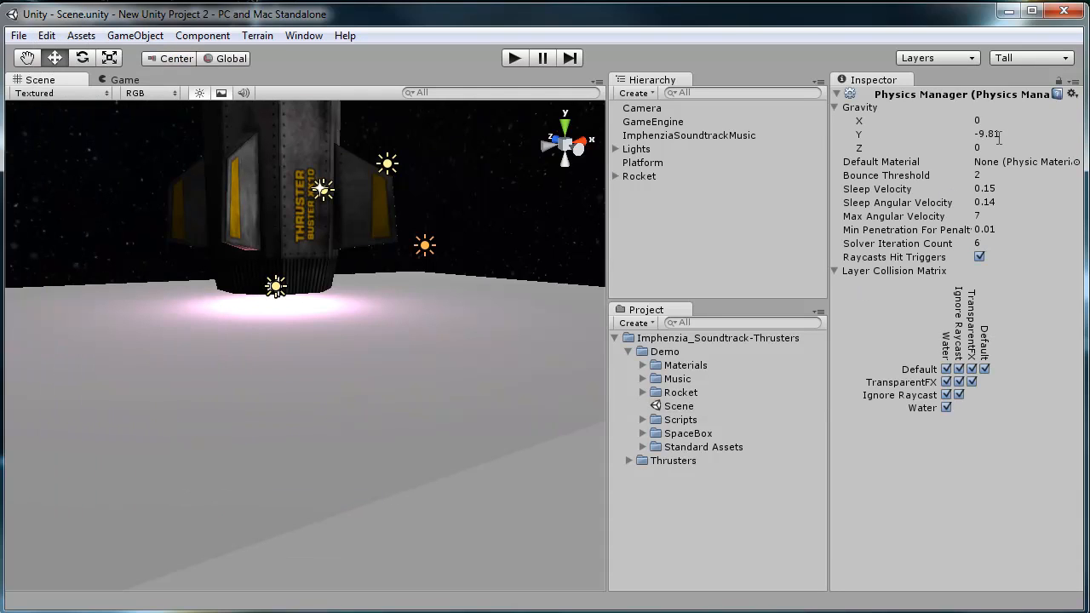
click(1021, 133)
text(-2.81)
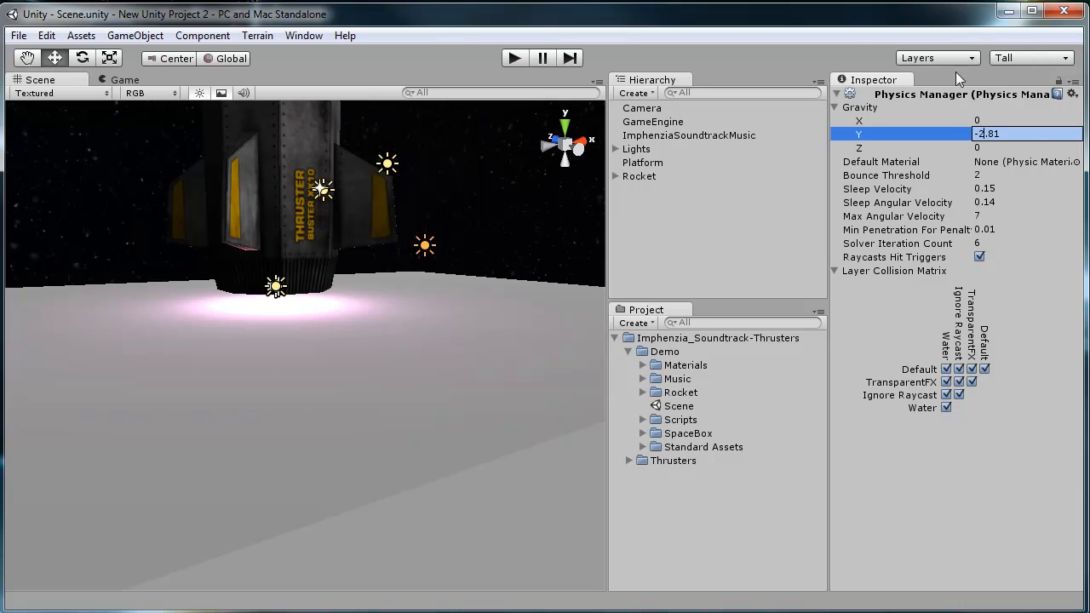
mouse_move(534, 111)
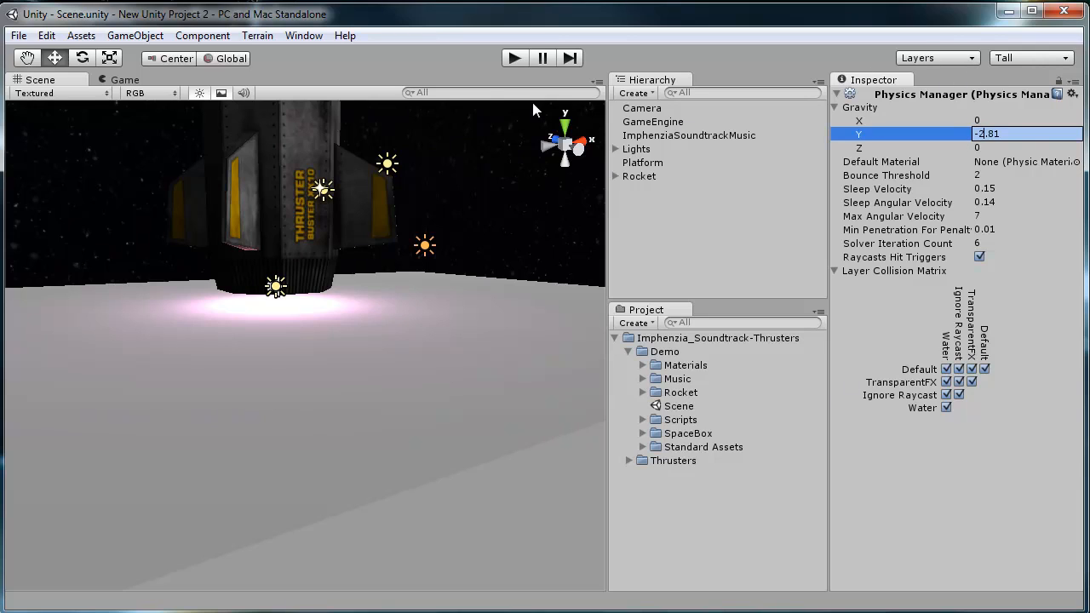
mouse_move(710, 92)
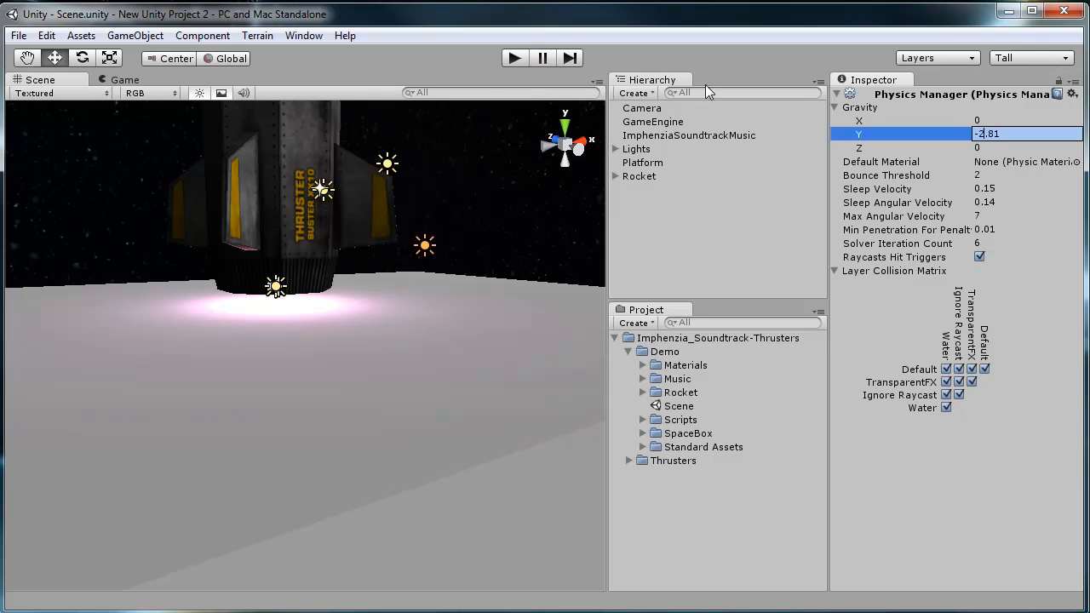
mouse_move(502, 198)
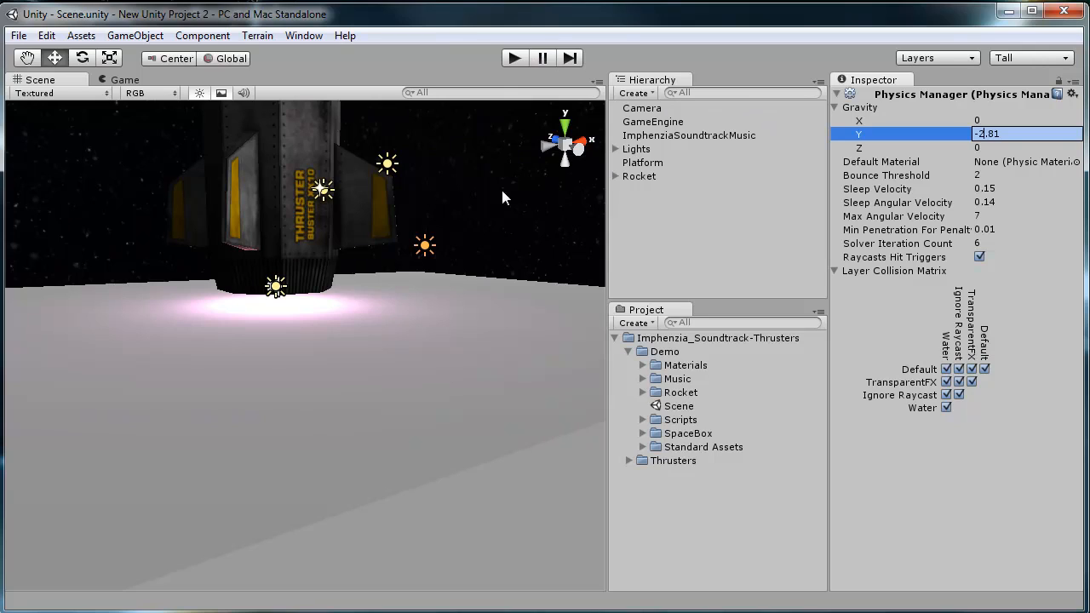
mouse_move(358, 266)
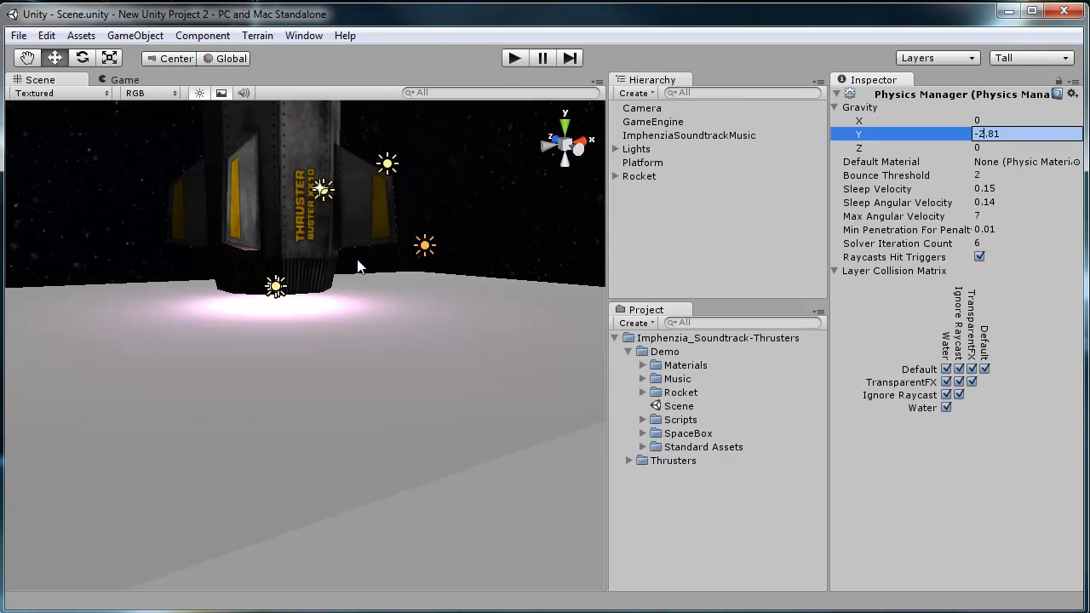
mouse_move(531, 89)
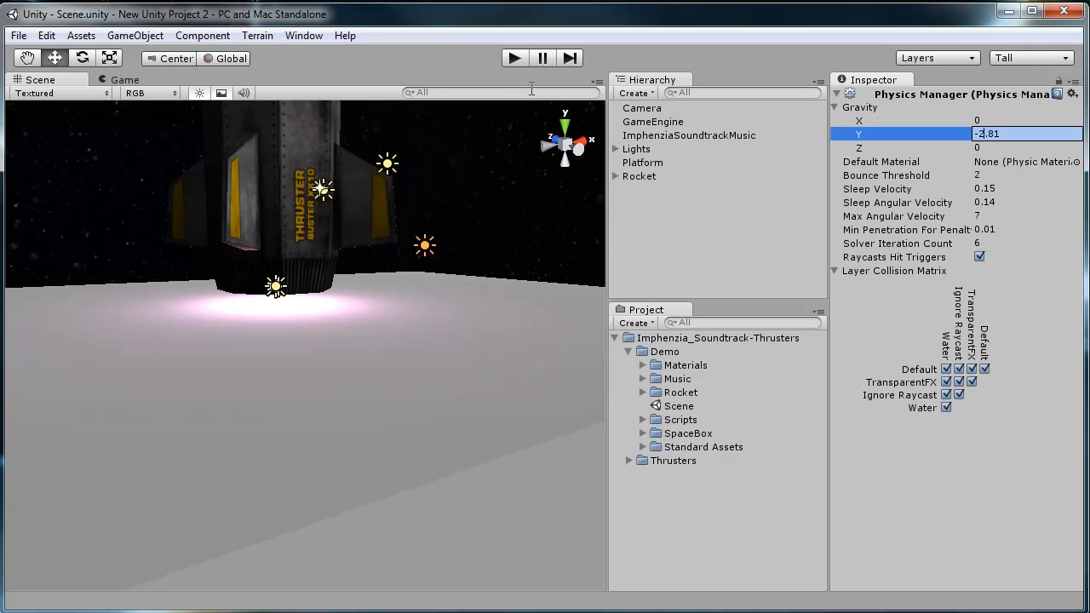
mouse_move(804, 167)
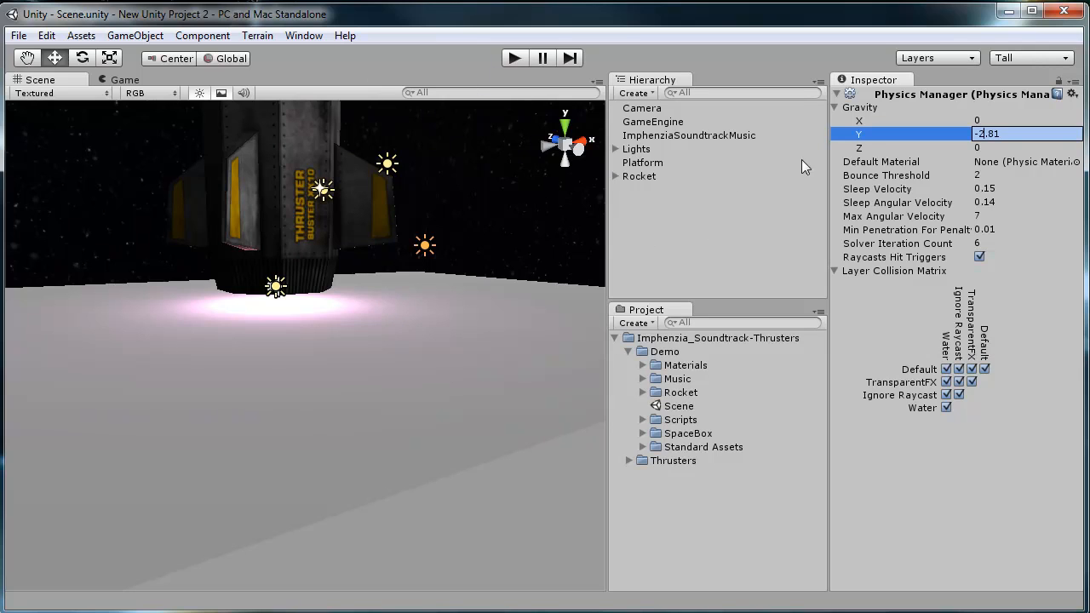
click(514, 58)
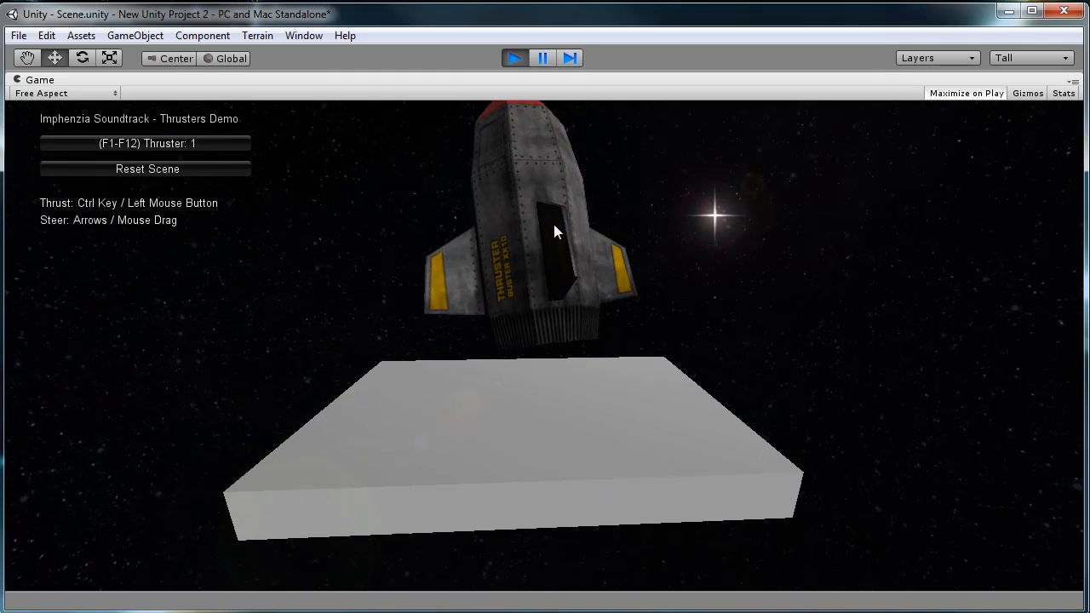
click(515, 58)
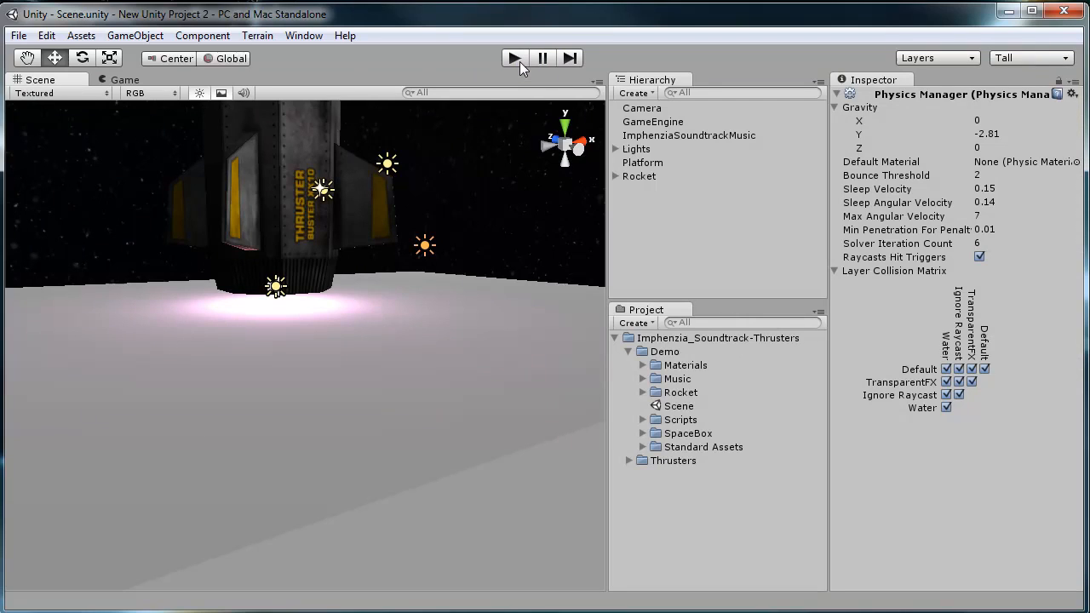
mouse_move(344, 36)
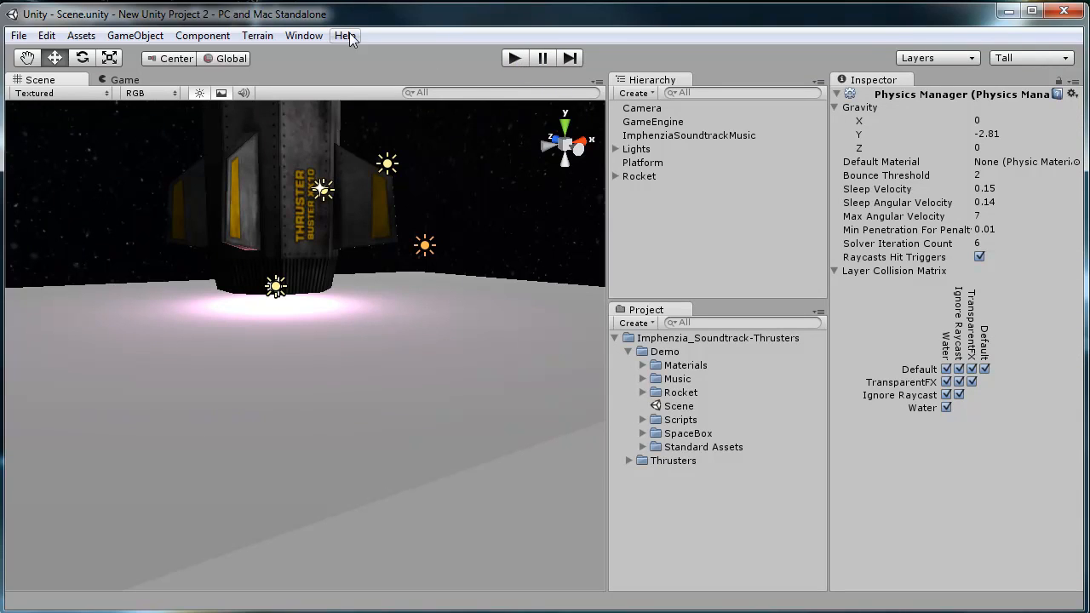
mouse_move(523, 72)
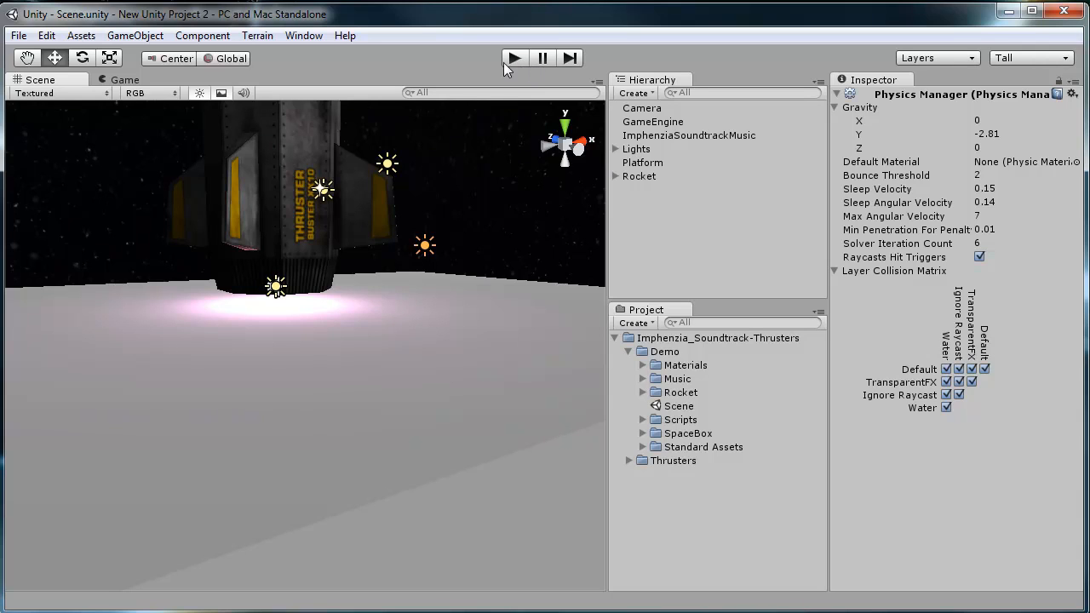
click(515, 57)
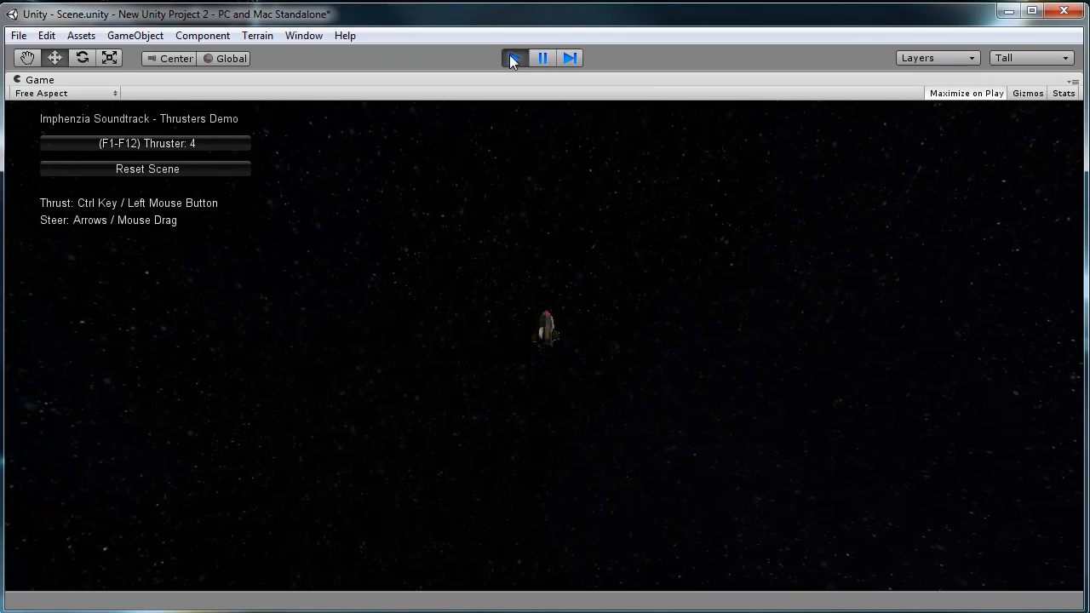
click(514, 58)
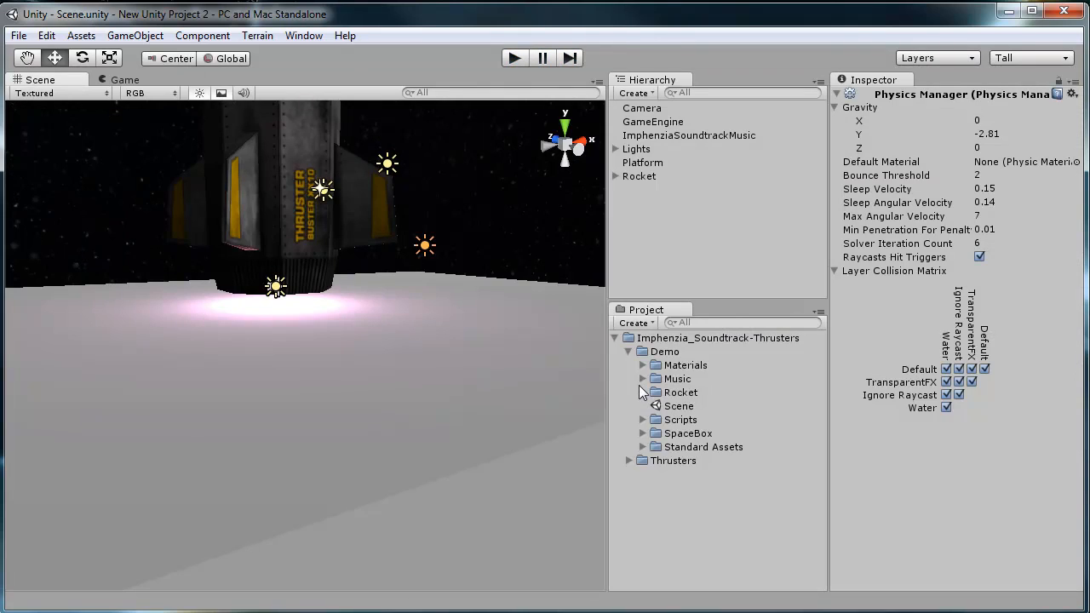
mouse_move(690, 357)
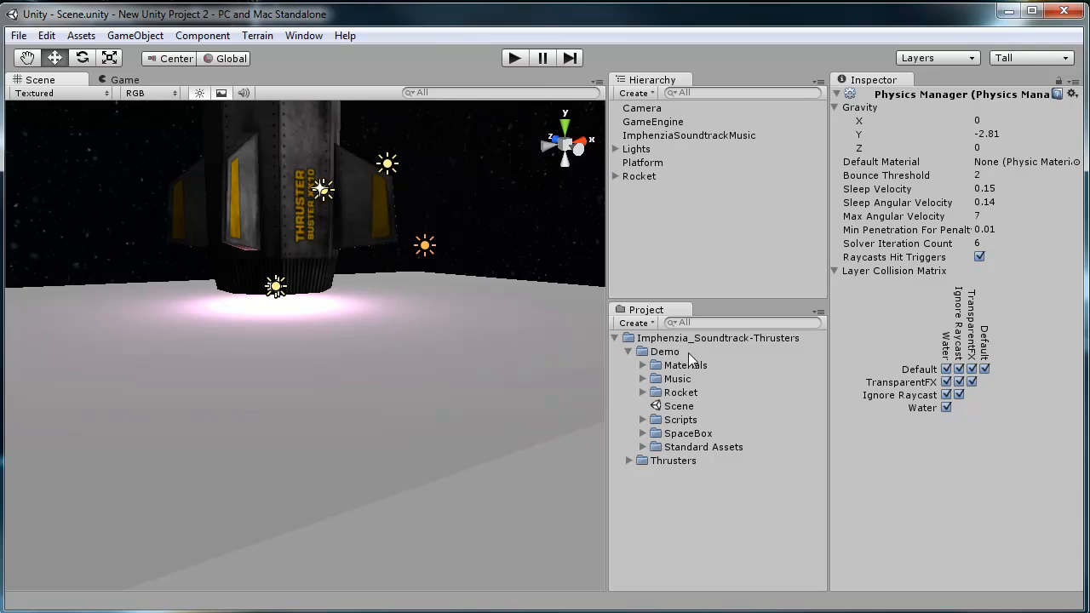
mouse_move(722, 405)
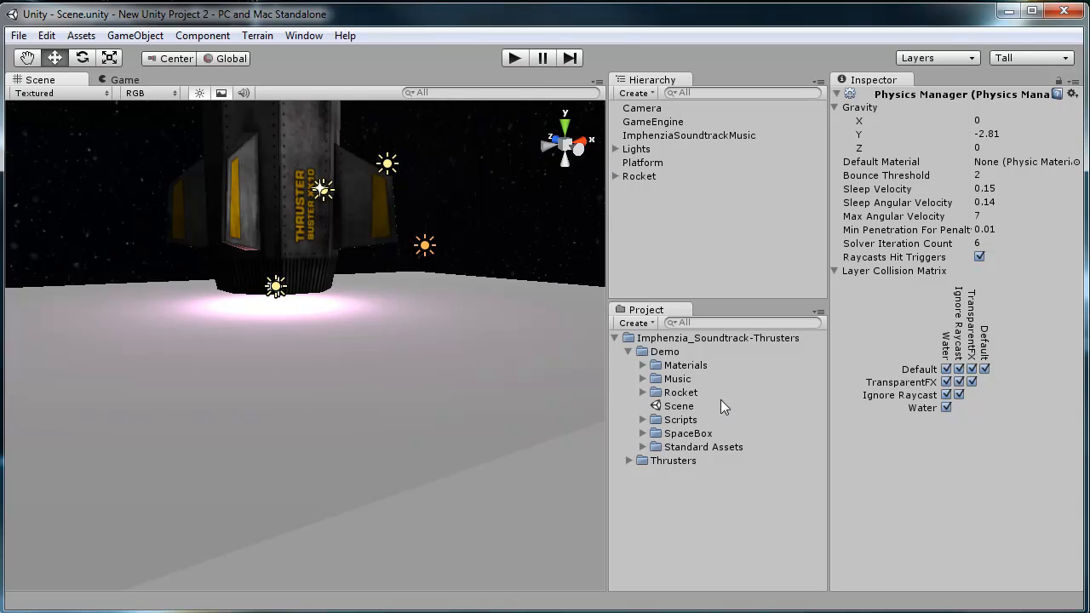
mouse_move(647, 474)
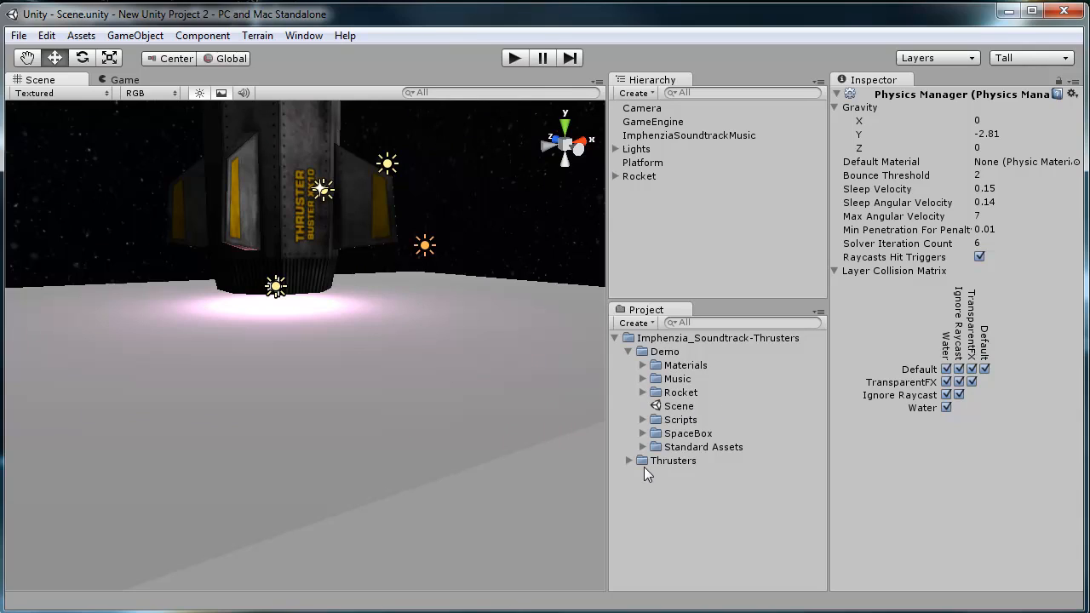
Step: Expand Thrusters (Graphics, Prefabs, Scripts, Sound) and Demo/SpaceBox (Materials, SpaceBox, Textures)
click(630, 460)
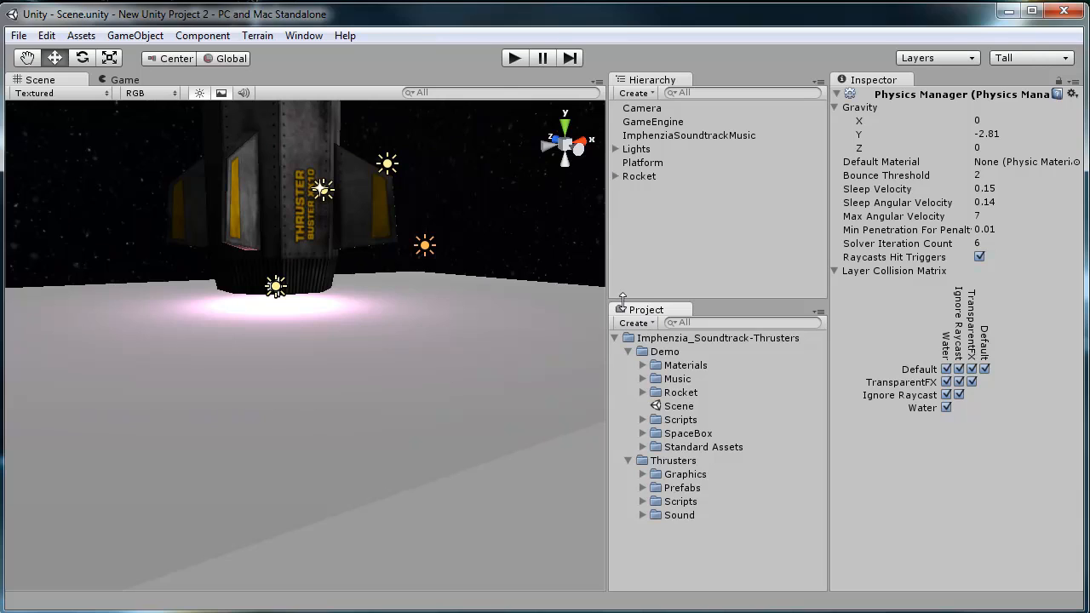
mouse_move(681, 408)
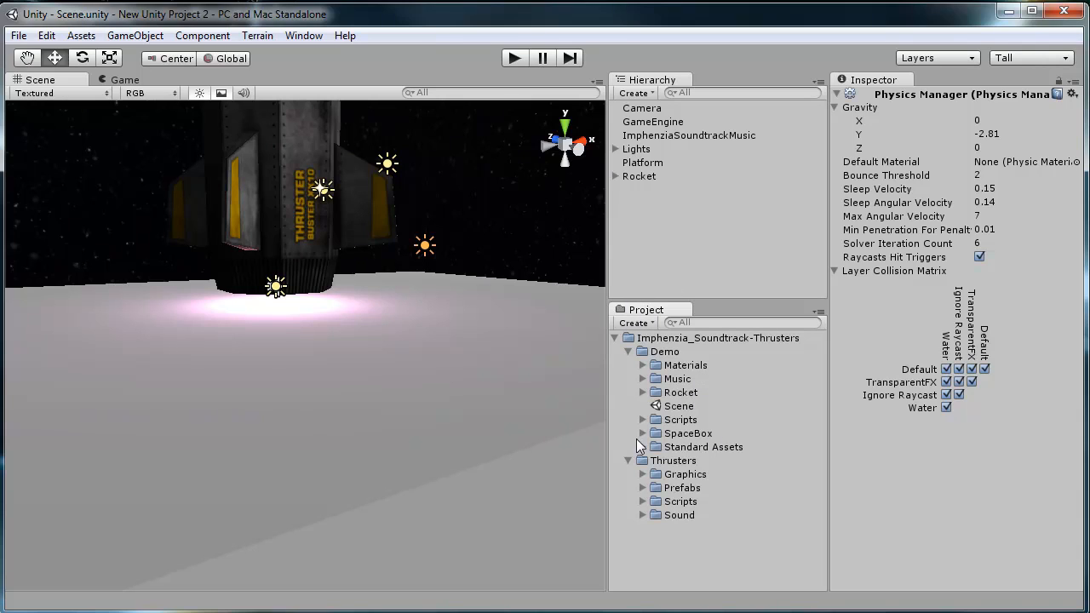
mouse_move(586, 372)
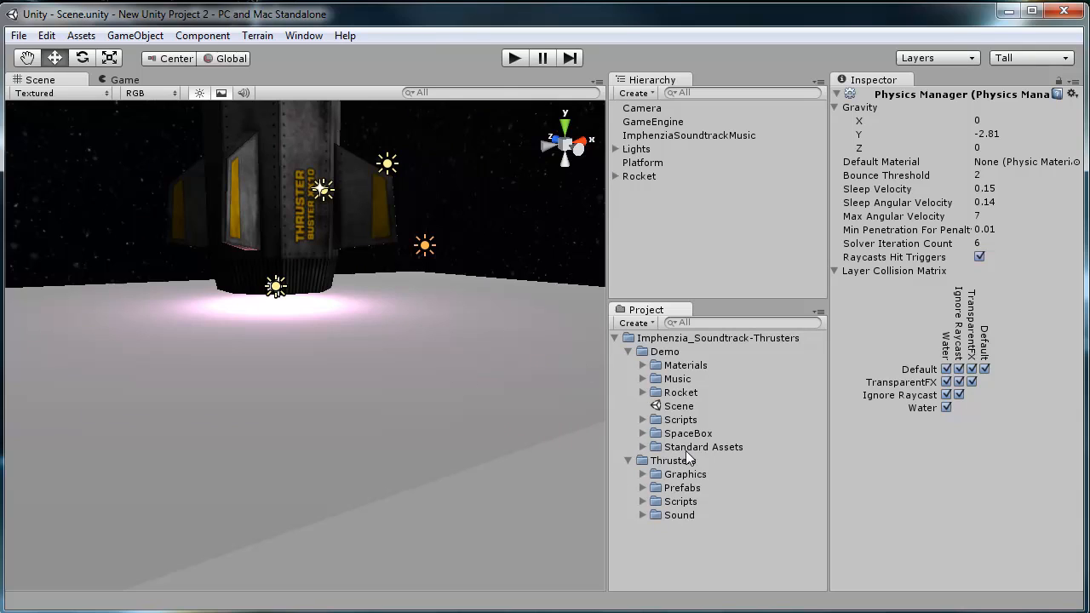
mouse_move(688, 521)
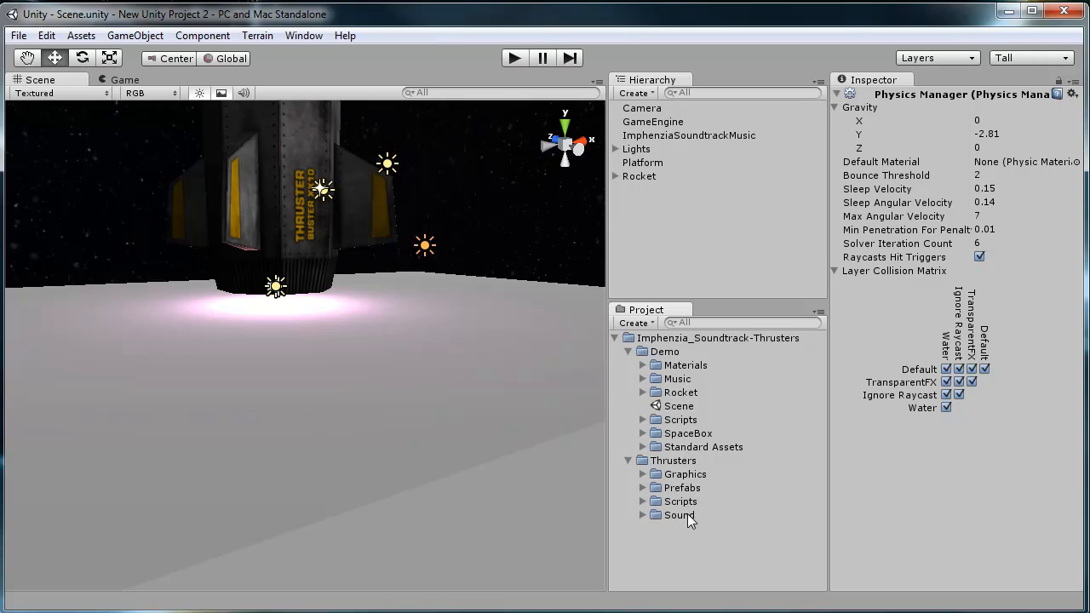
click(643, 434)
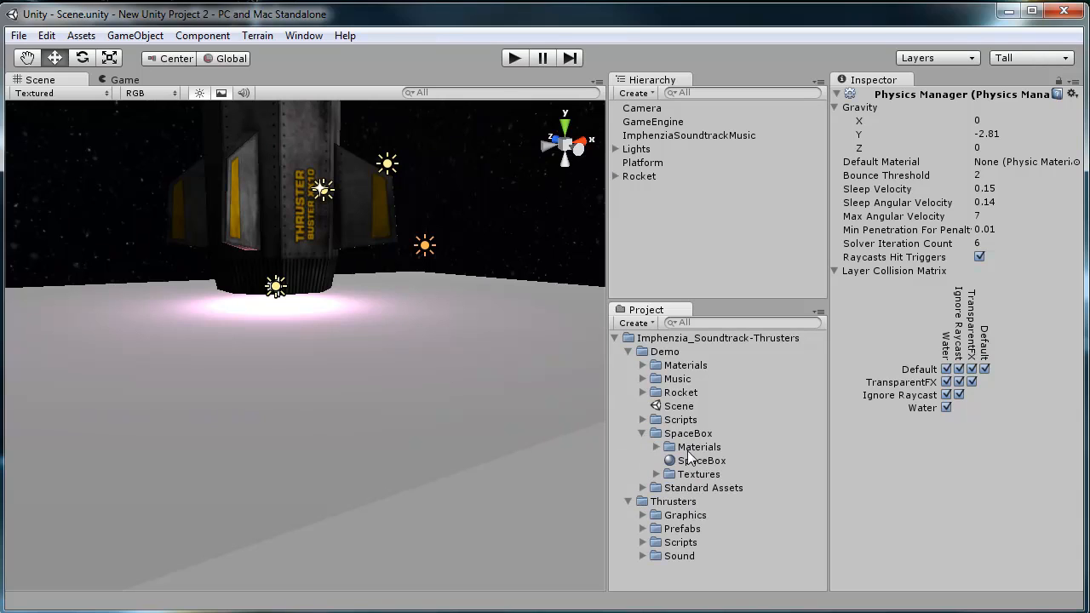
Step: Select the SpaceBox material to show its RenderFX/Skybox shader, tint colour and six face textures
click(704, 460)
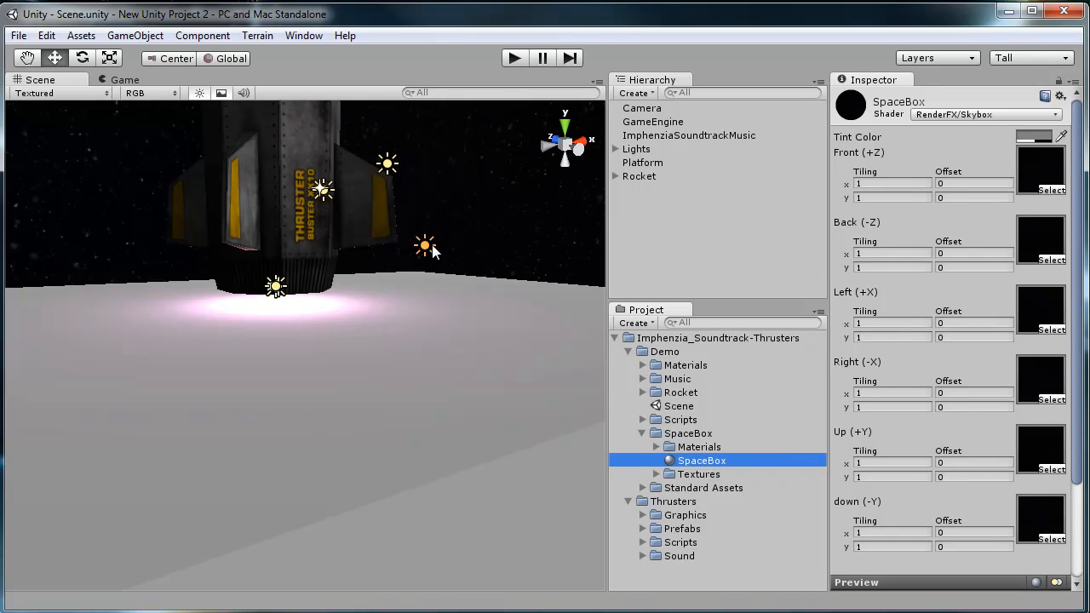
mouse_move(477, 281)
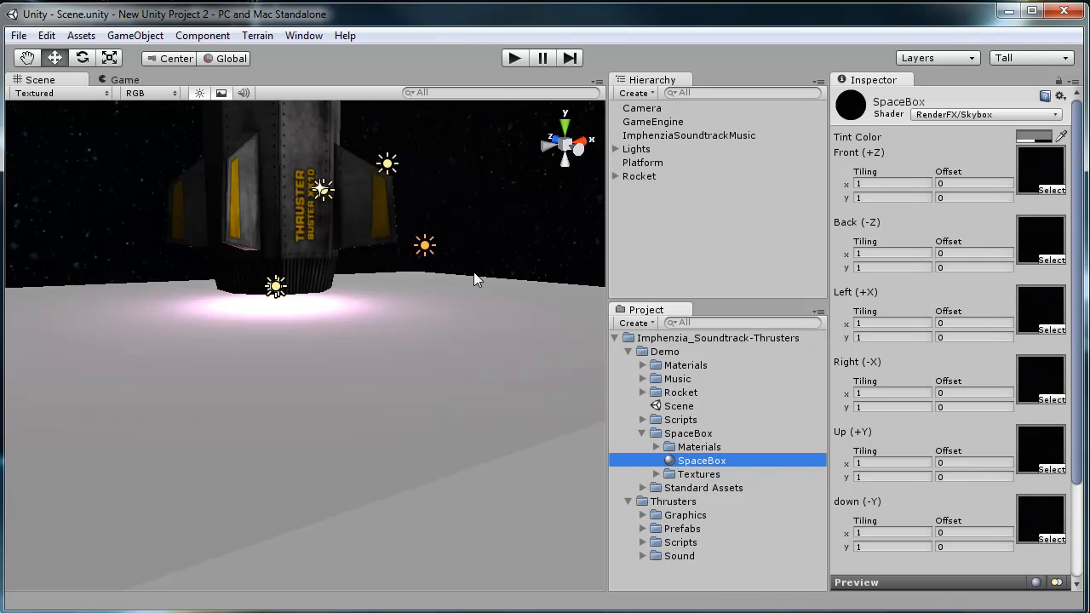
mouse_move(167, 290)
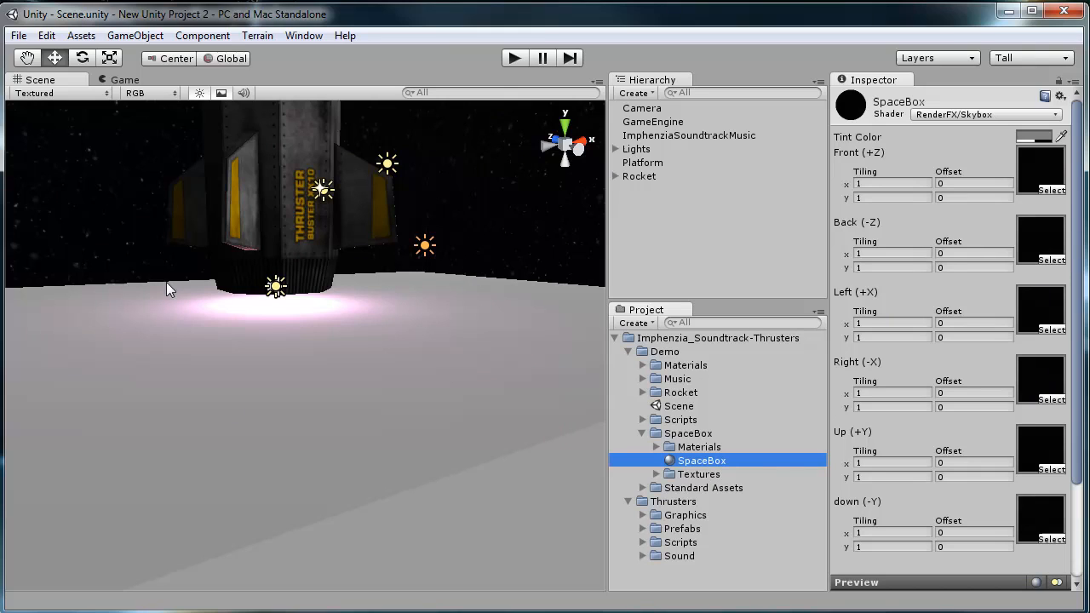
mouse_move(378, 266)
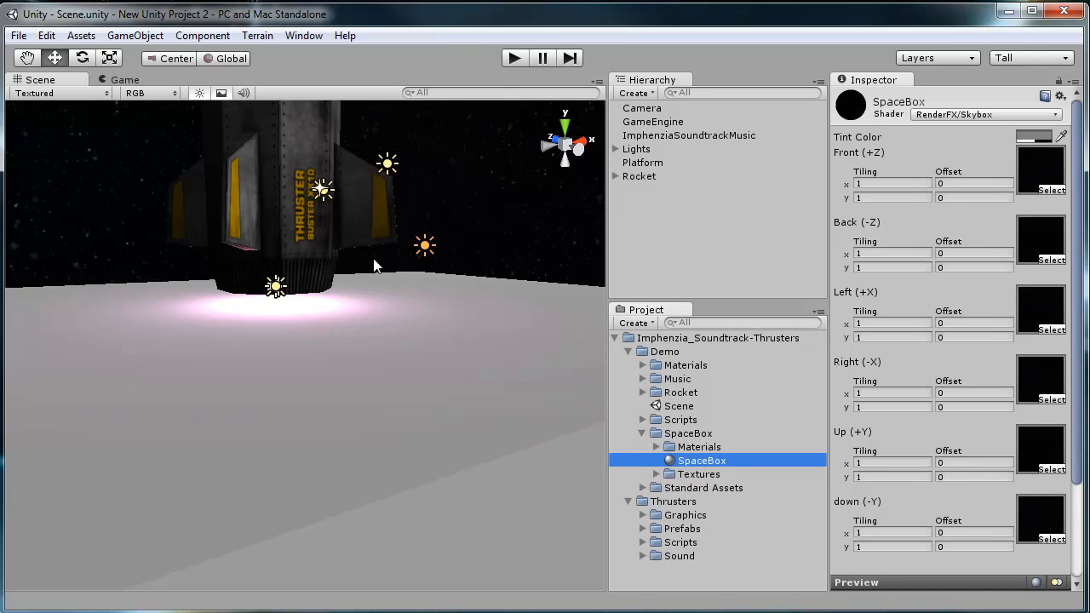
mouse_move(365, 230)
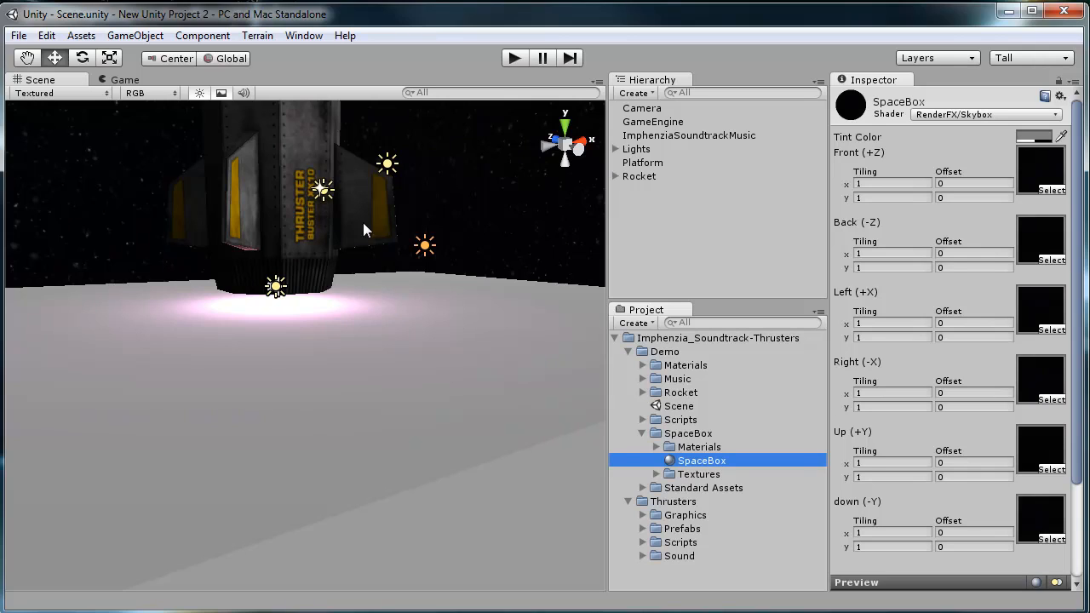
Step: Expand Demo > Music and select the 'Spirit Within You' loop to show its Audio Importer settings and waveform
click(678, 378)
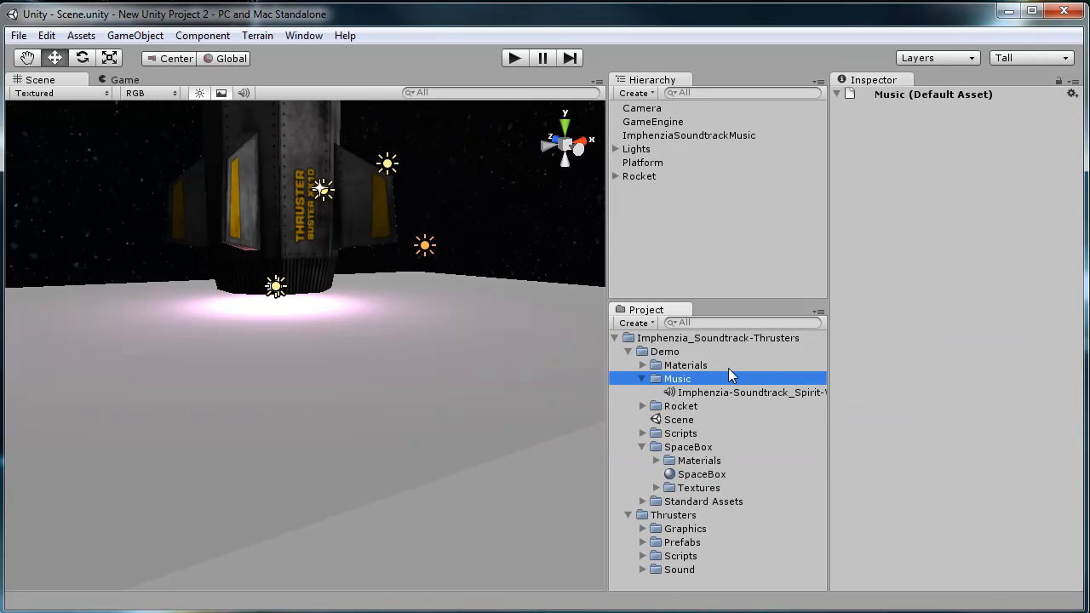
mouse_move(722, 401)
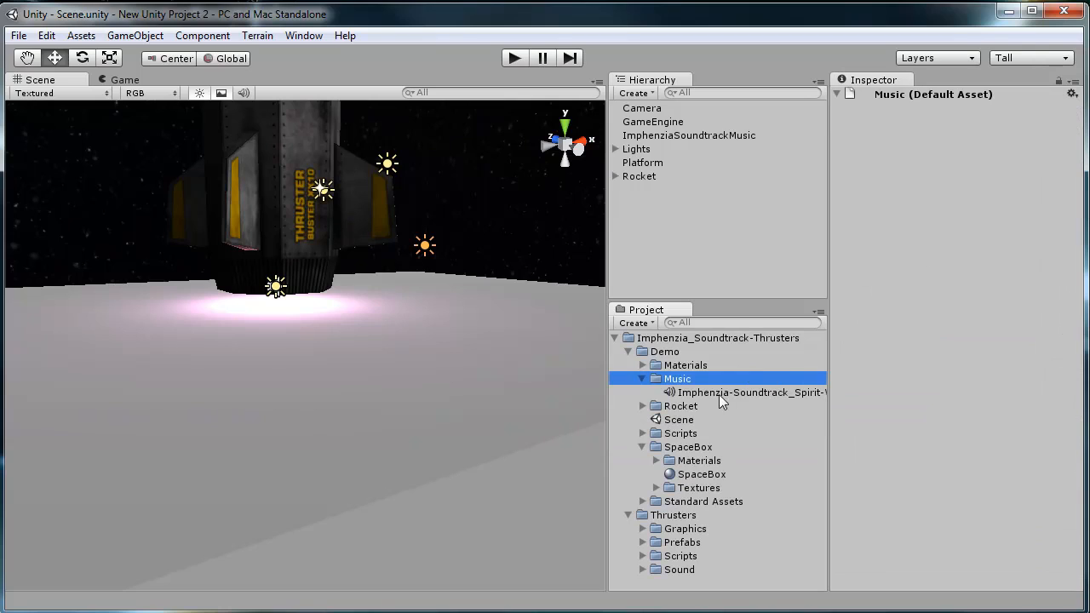
click(741, 392)
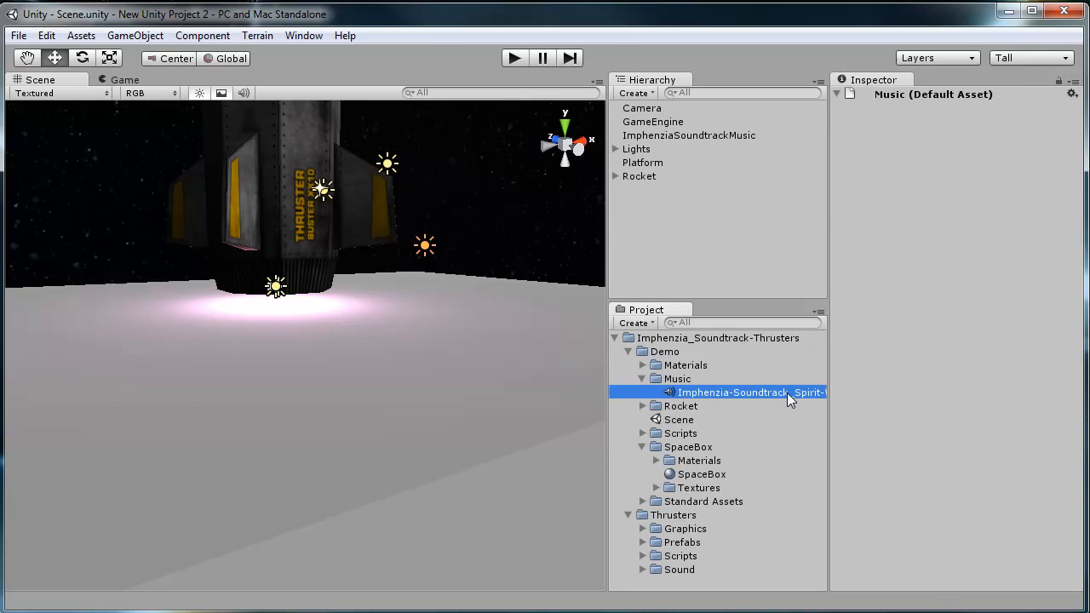
click(732, 392)
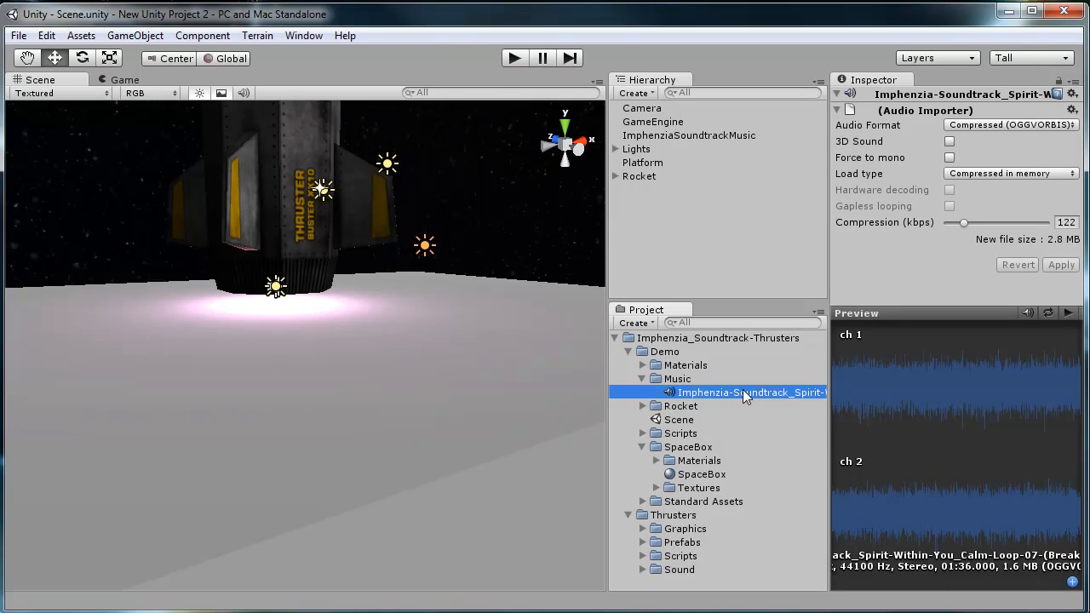
mouse_move(787, 429)
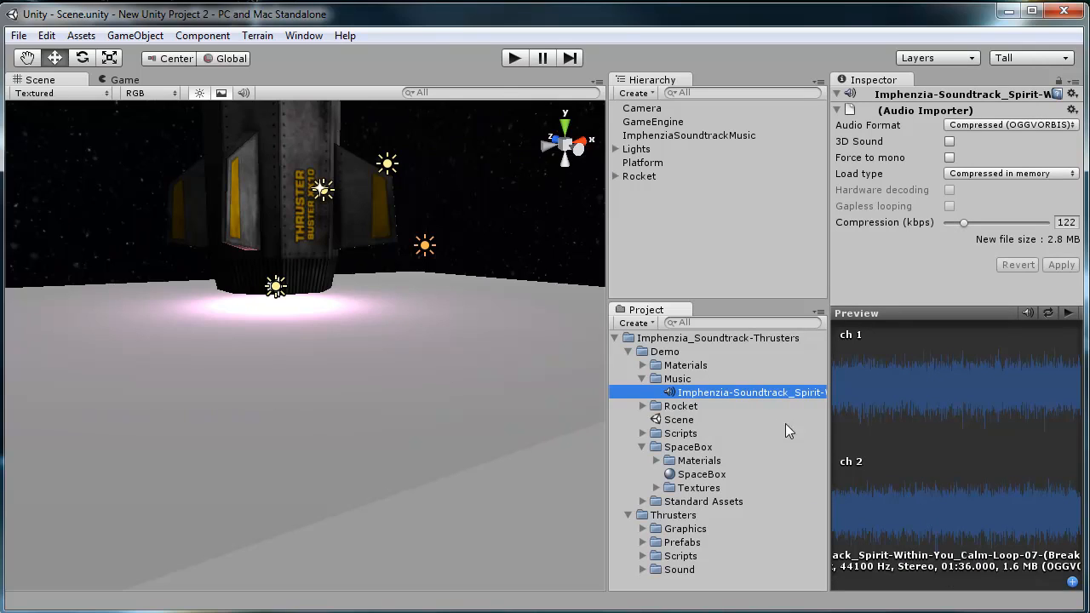
mouse_move(809, 392)
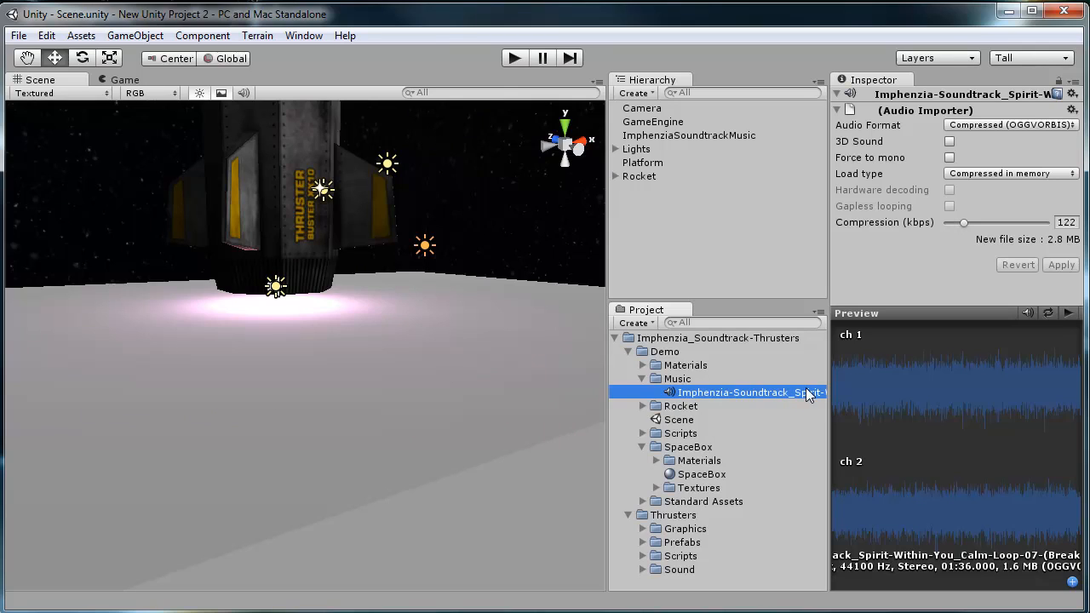
mouse_move(775, 395)
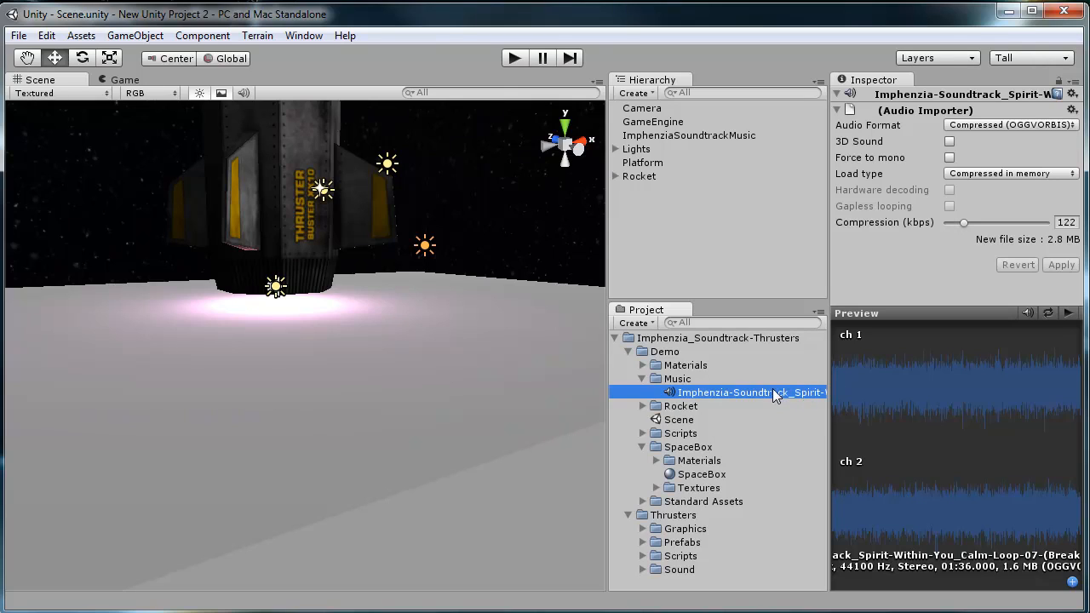
mouse_move(756, 401)
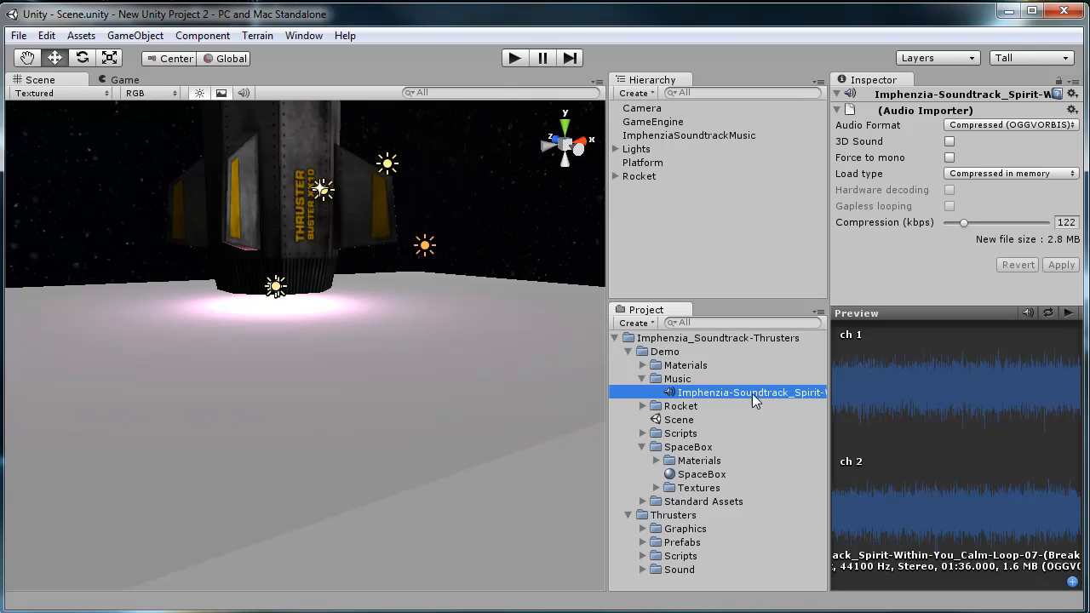
mouse_move(769, 398)
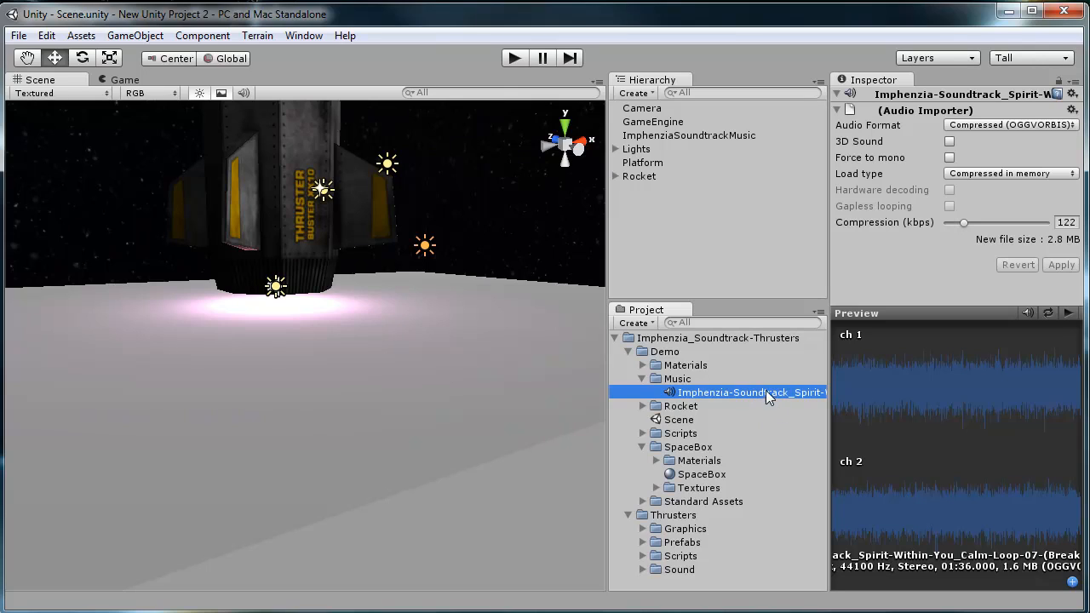
mouse_move(658, 235)
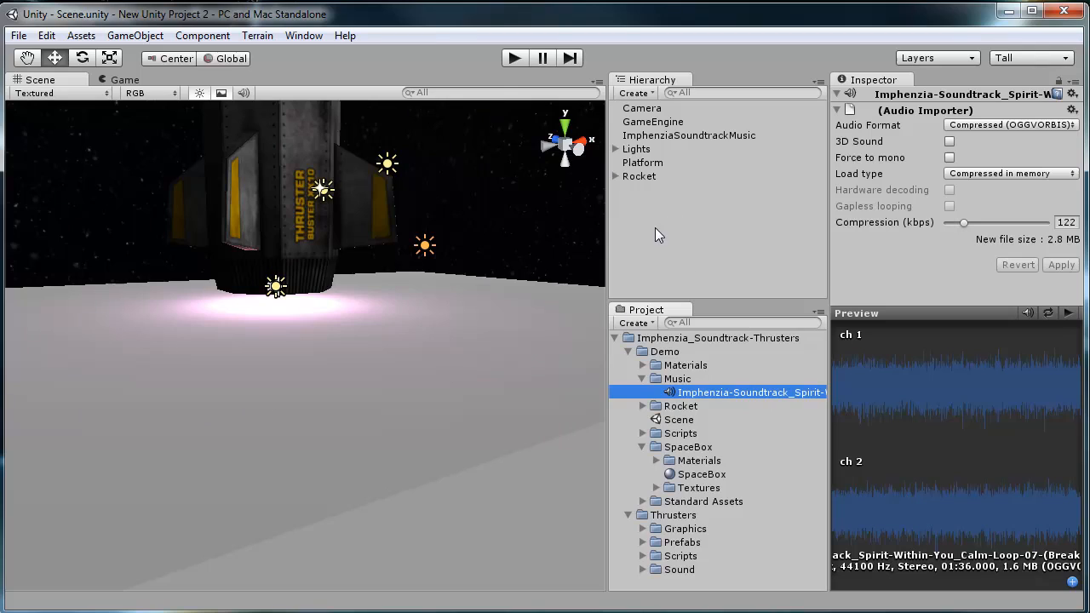